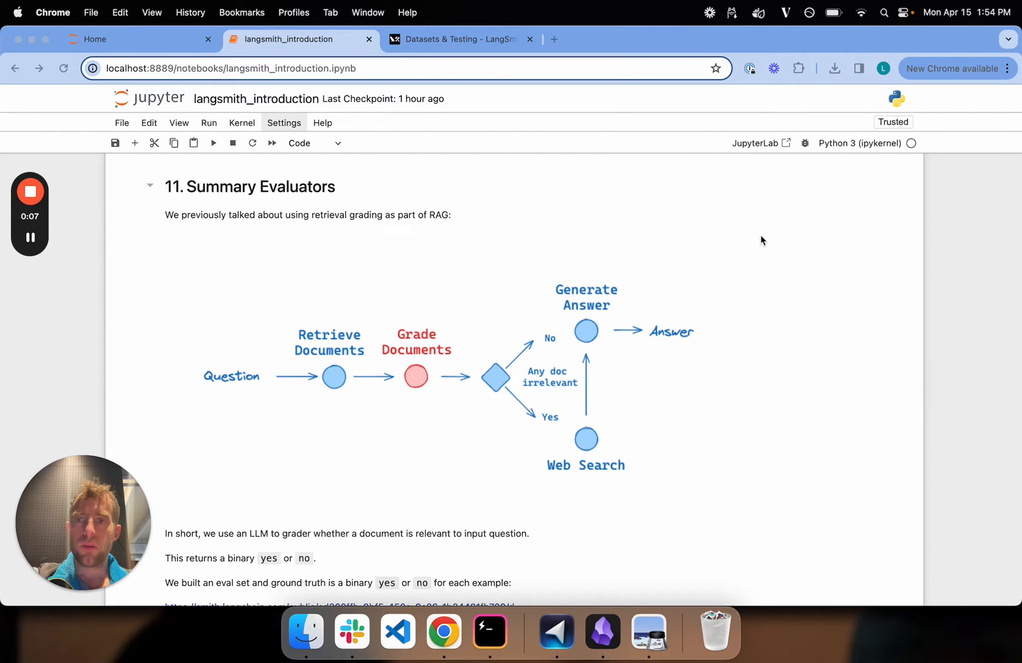
Scroll the notebook and open the public Relevance_grade dataset in LangSmith
scroll(down, 3)
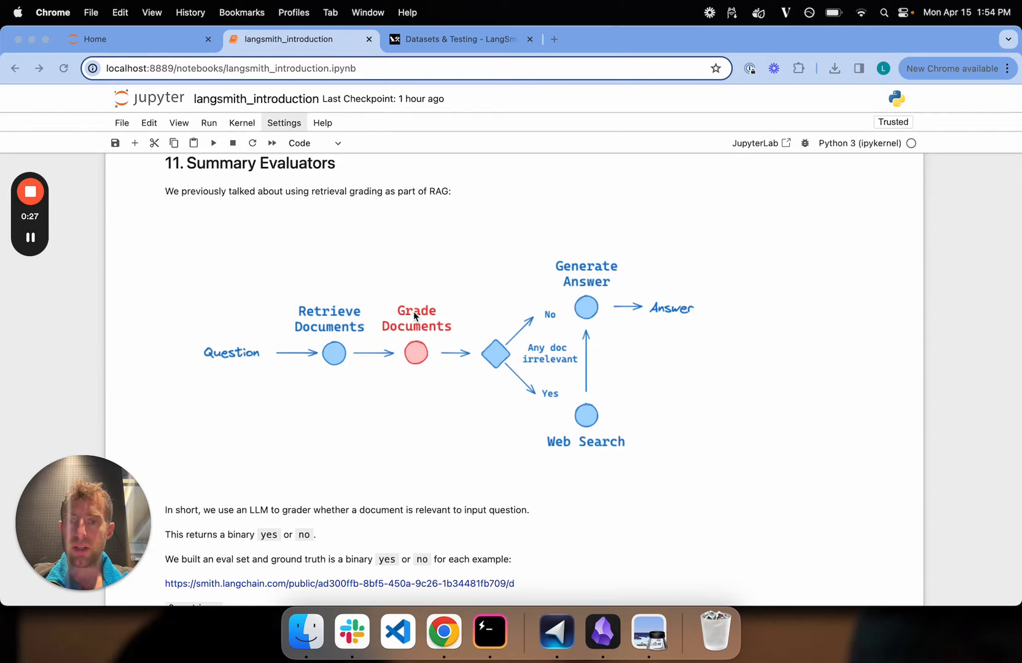
scroll(down, 3)
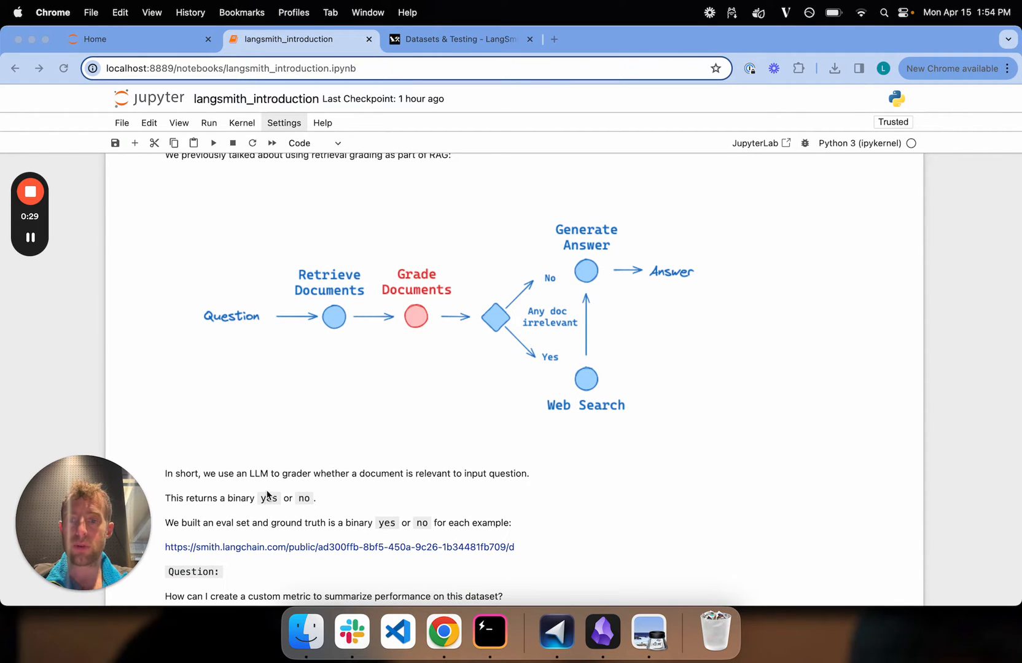
scroll(down, 3)
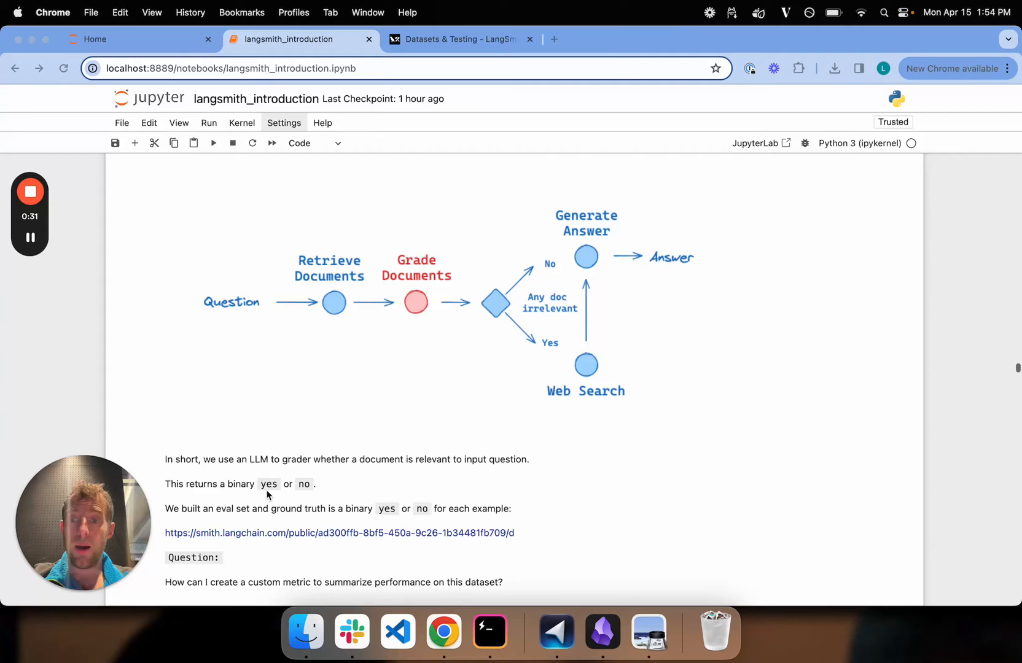
scroll(down, 3)
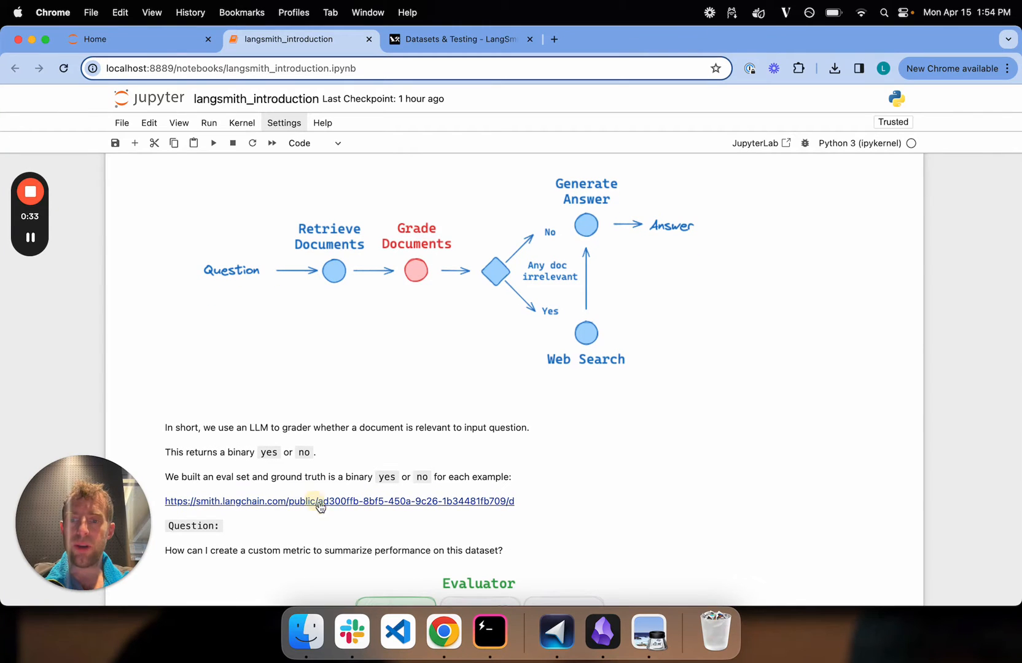
click(321, 502)
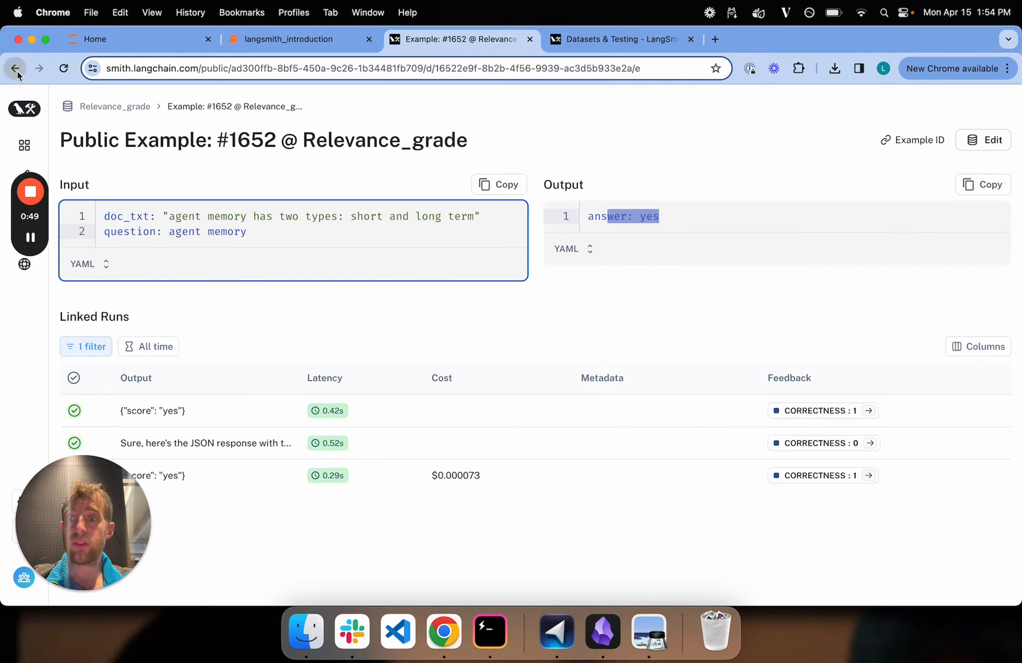
Open the DBRX 'pretrained on 12T tokens' example and select its document text
click(17, 69)
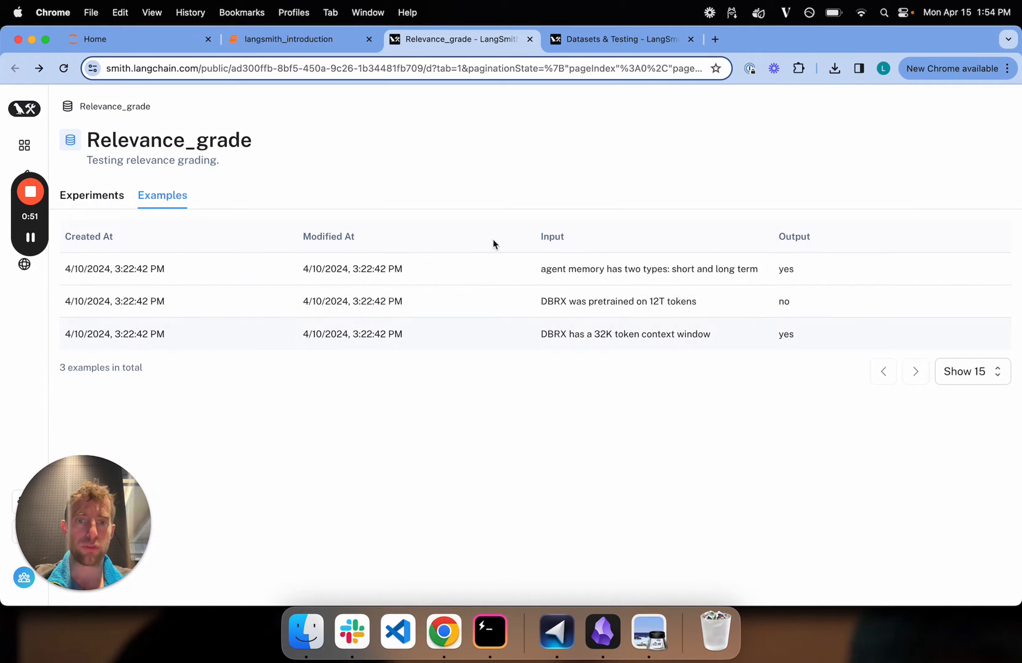
click(619, 302)
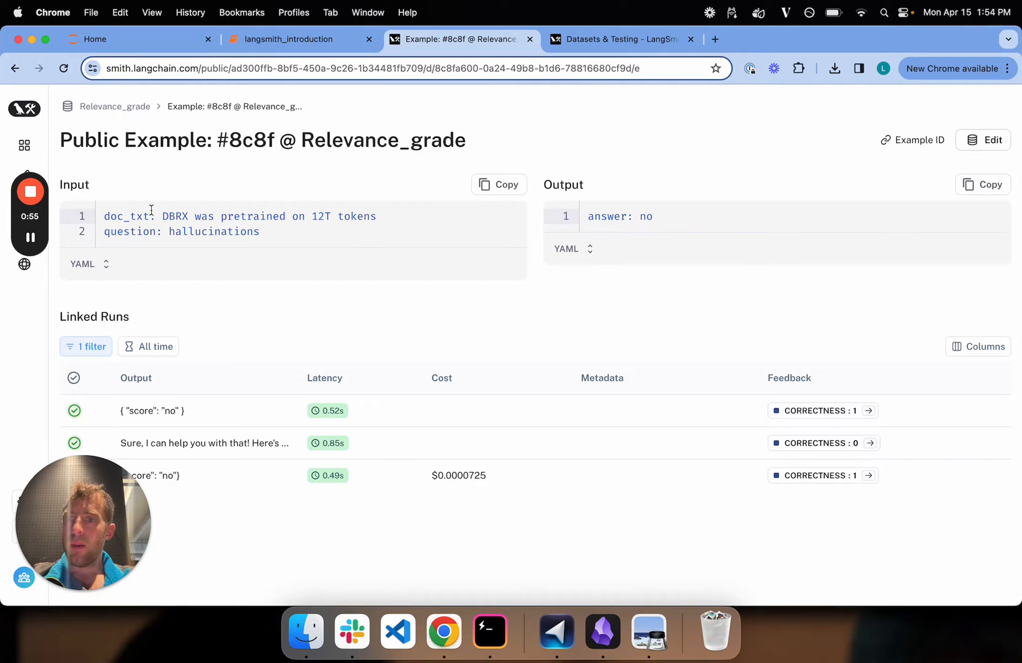
click(187, 223)
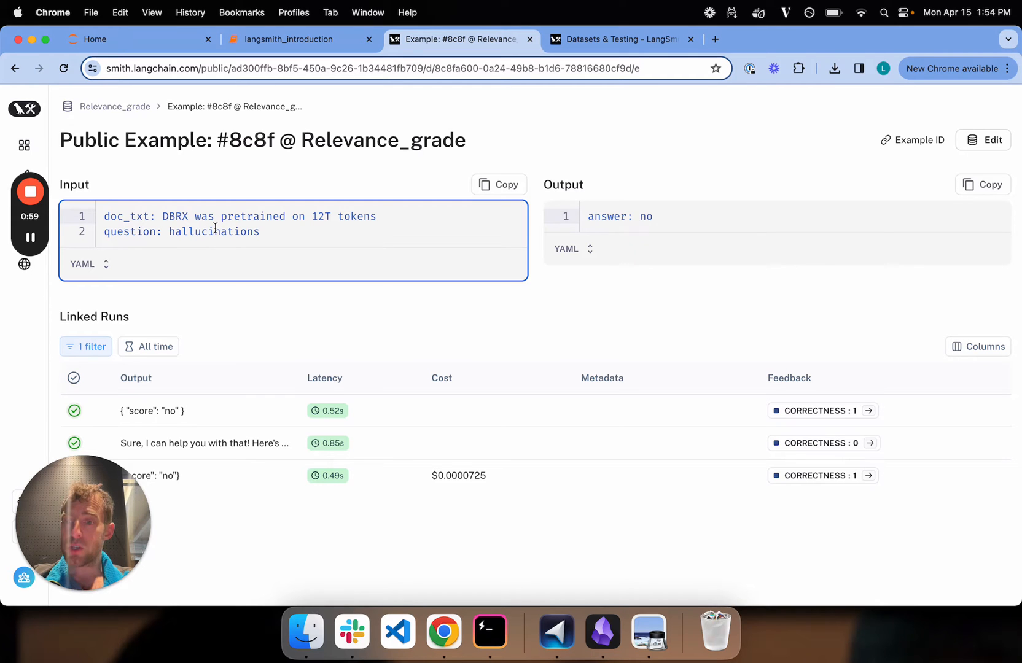
drag(163, 215, 376, 216)
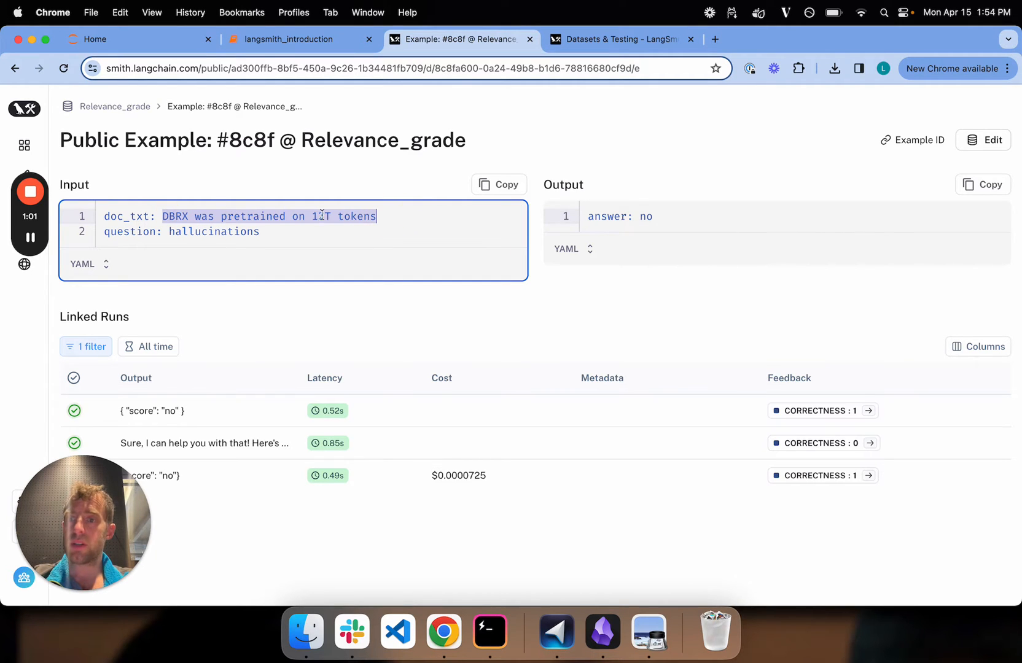
Review the notebook's Evaluator diagram, then return to LangSmith example #8c8f
click(288, 39)
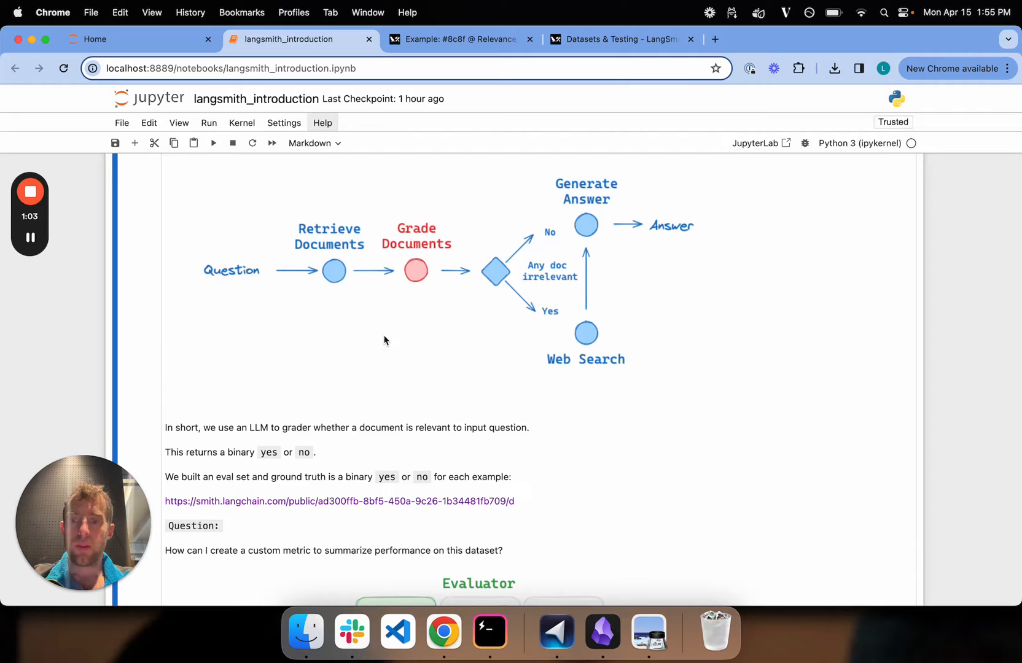
scroll(down, 3)
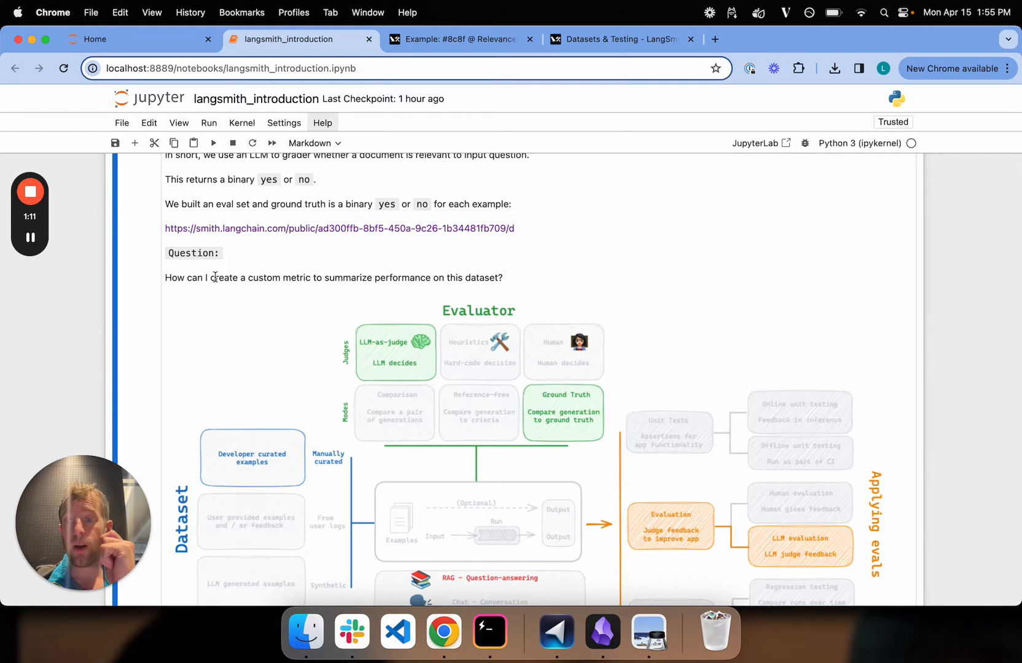
click(455, 39)
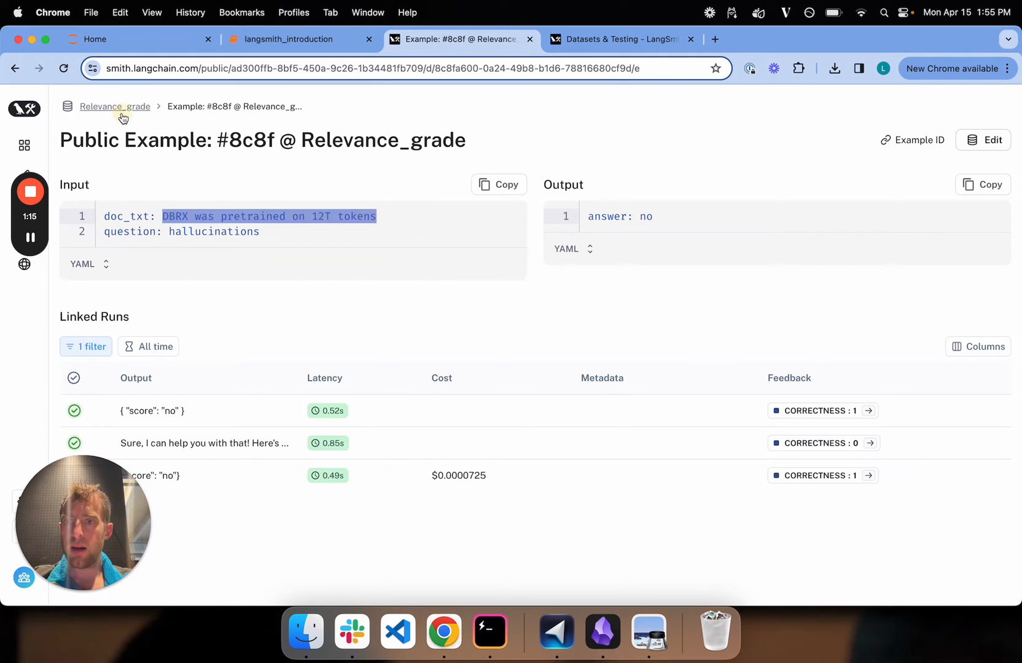
Open the Relevance_grade dataset overview and scroll to its experiments table
click(115, 107)
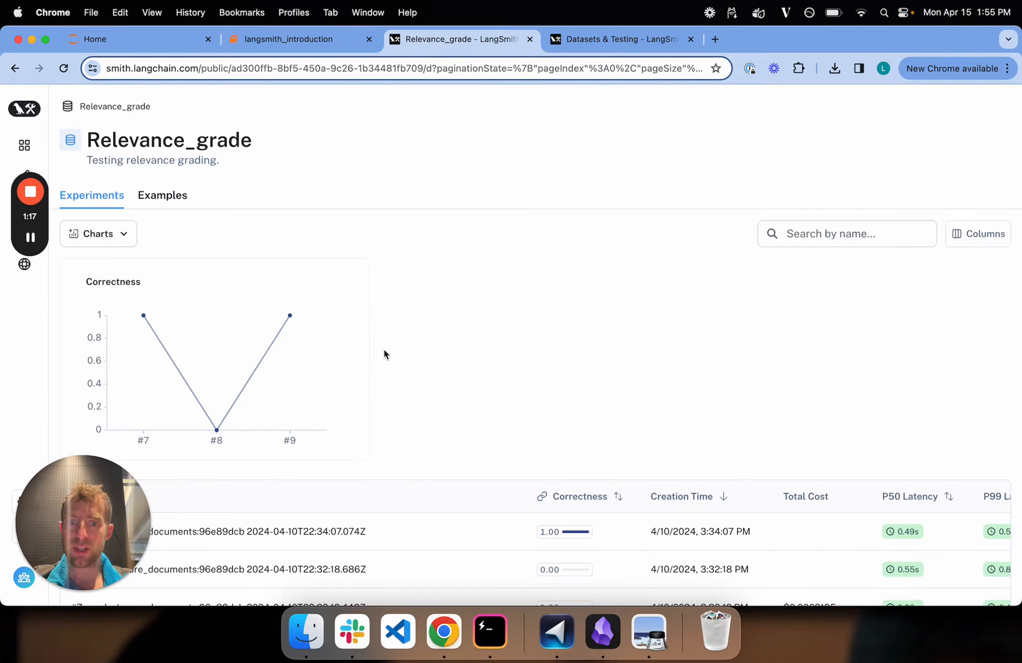
scroll(down, 3)
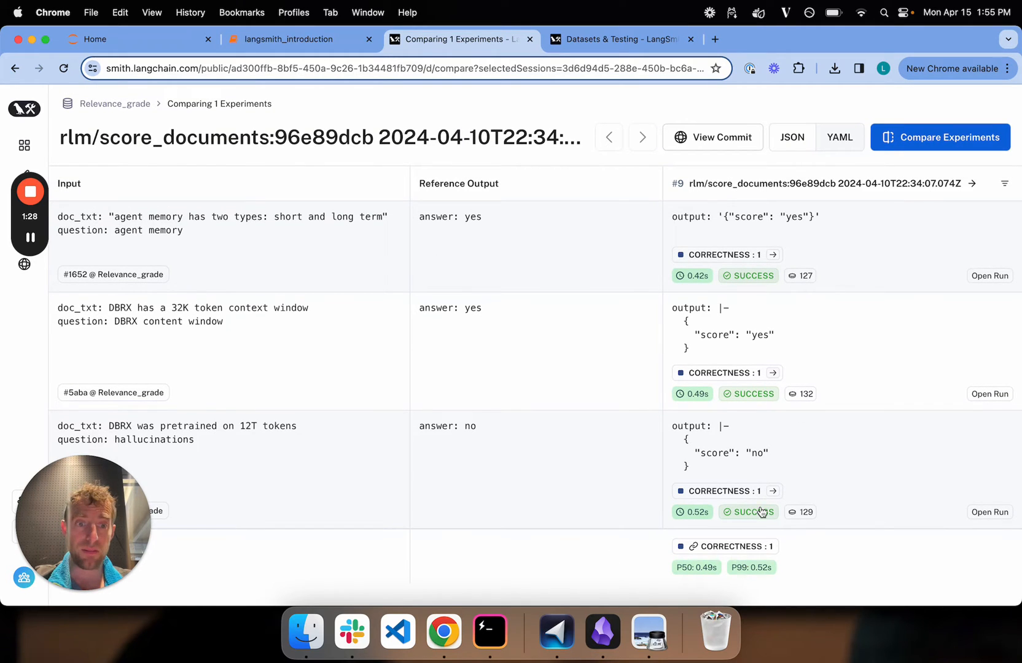
mouse_move(778, 552)
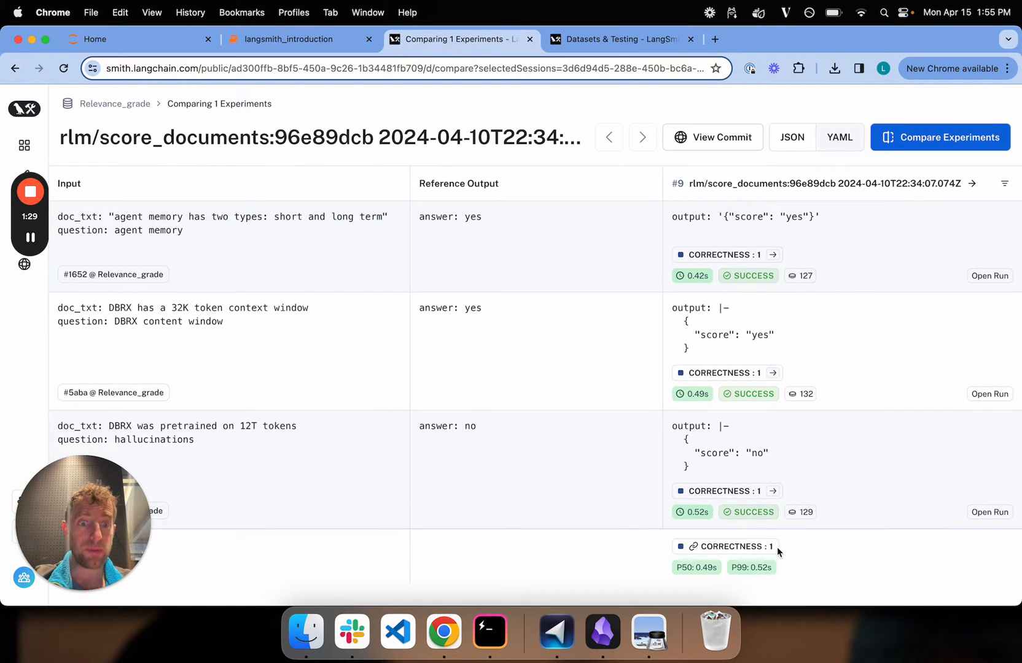
mouse_move(691, 301)
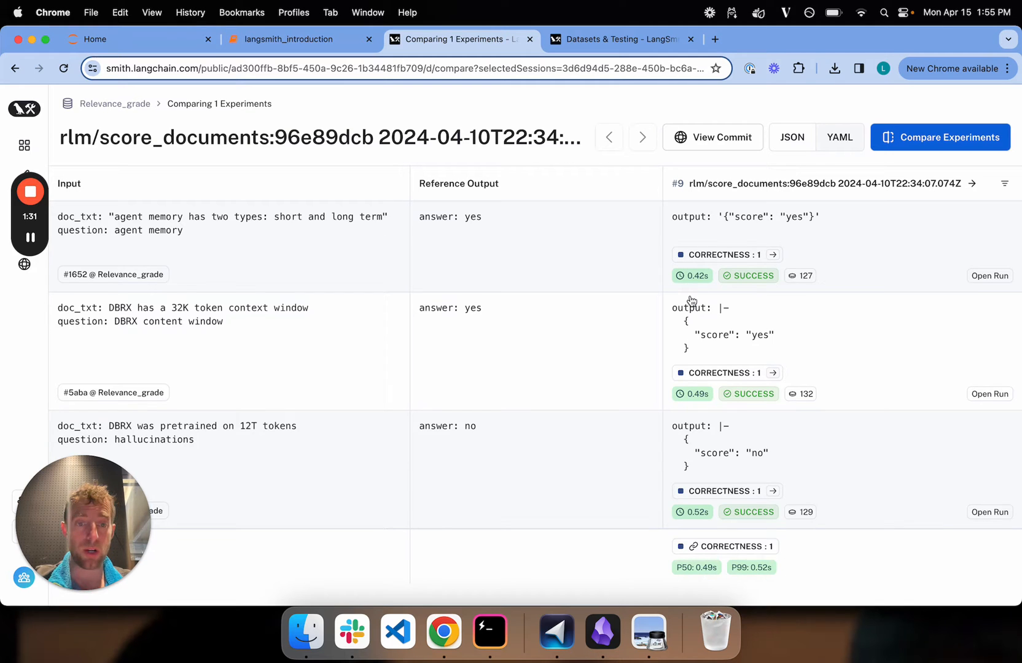
mouse_move(670, 548)
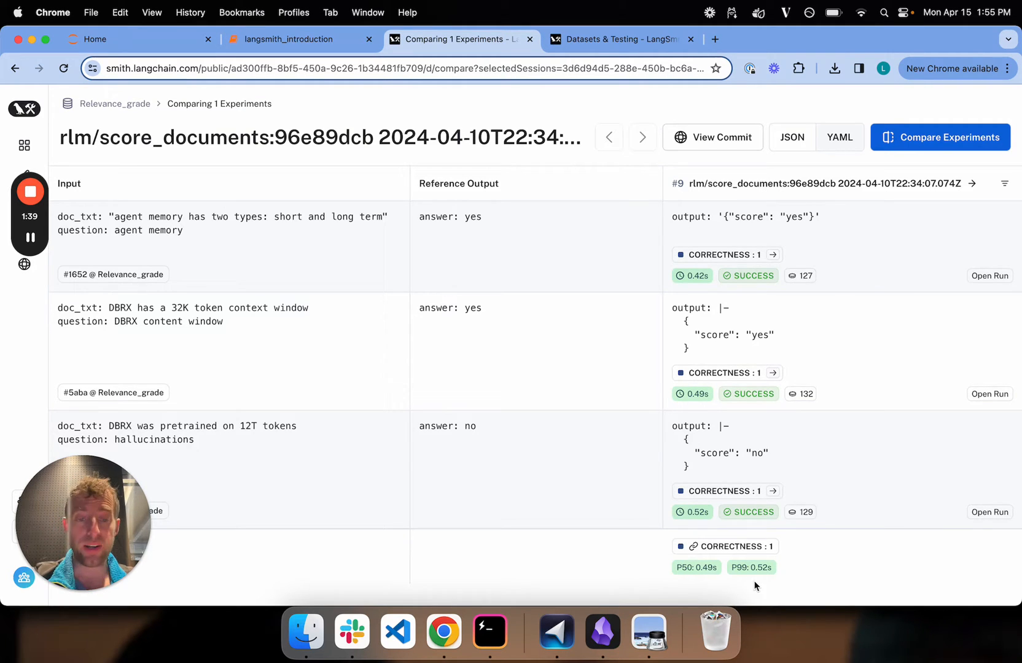
mouse_move(769, 584)
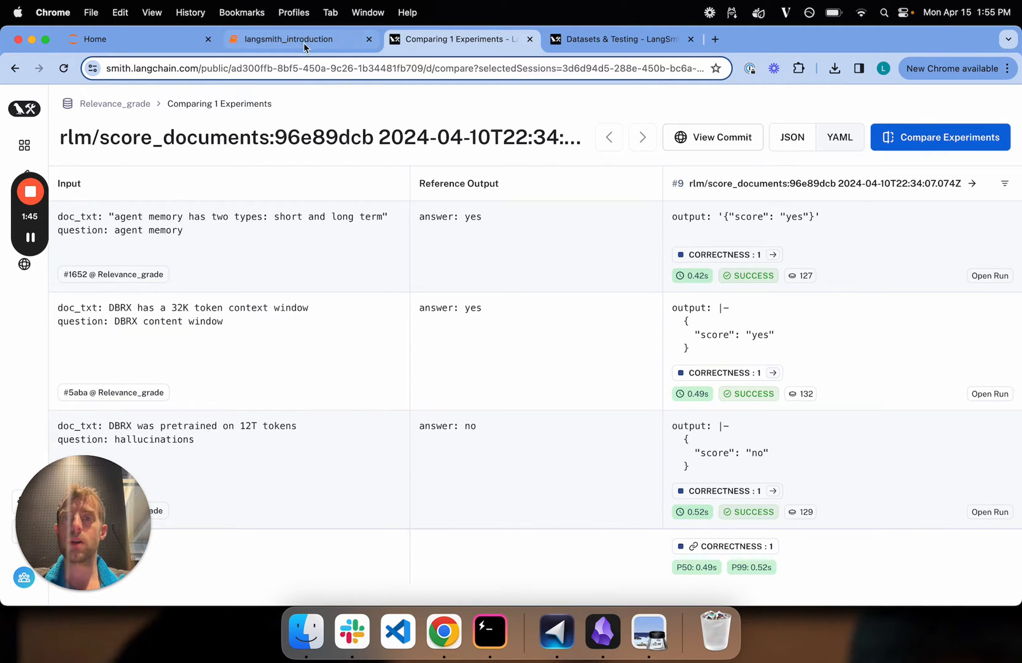
click(289, 39)
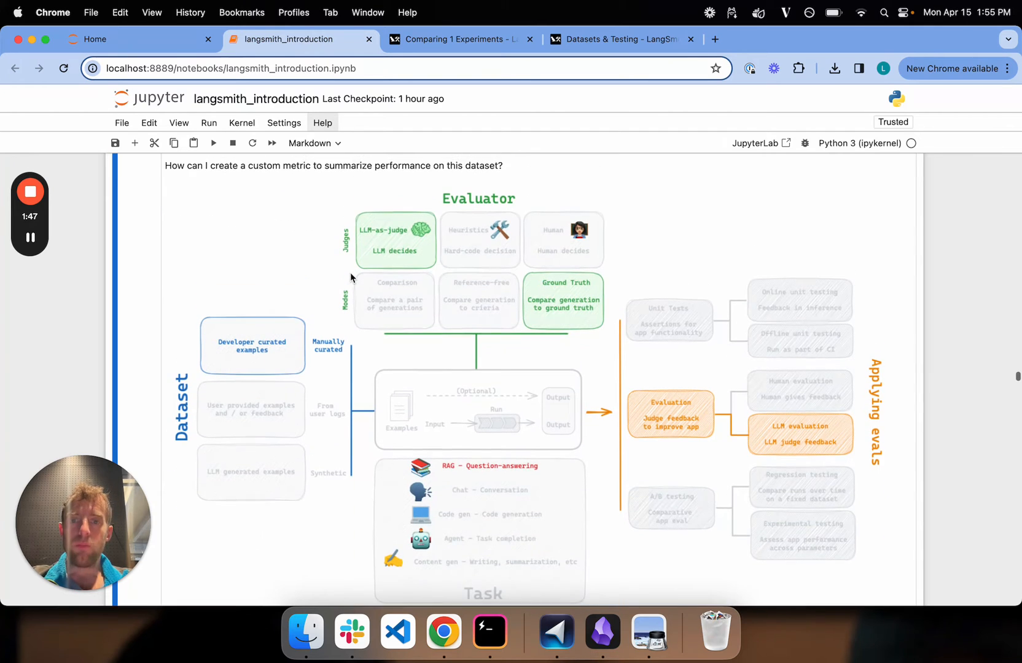
scroll(down, 3)
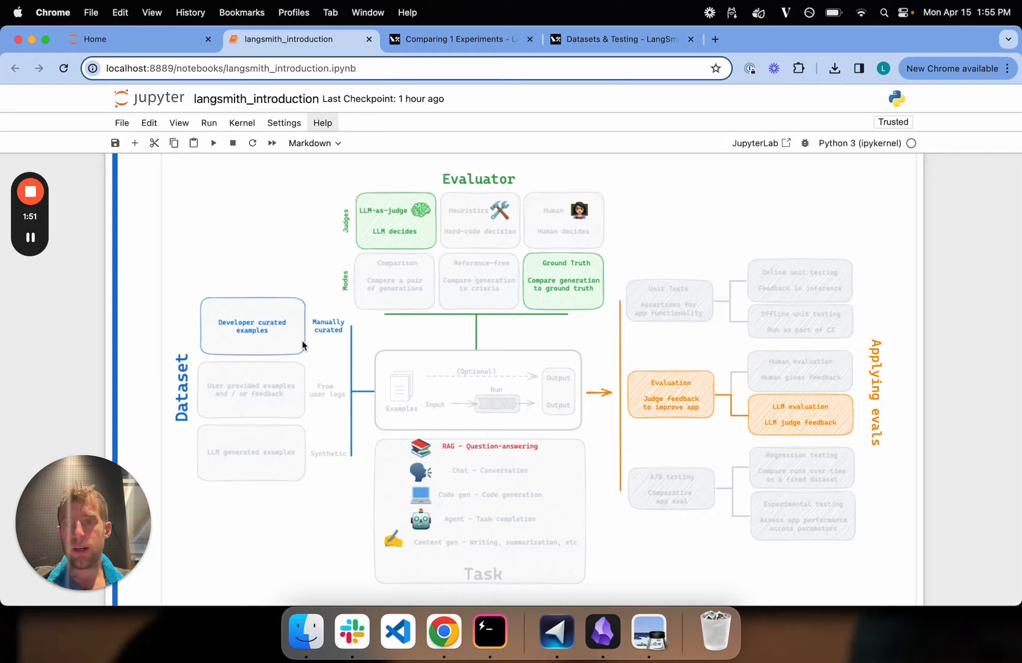
mouse_move(241, 309)
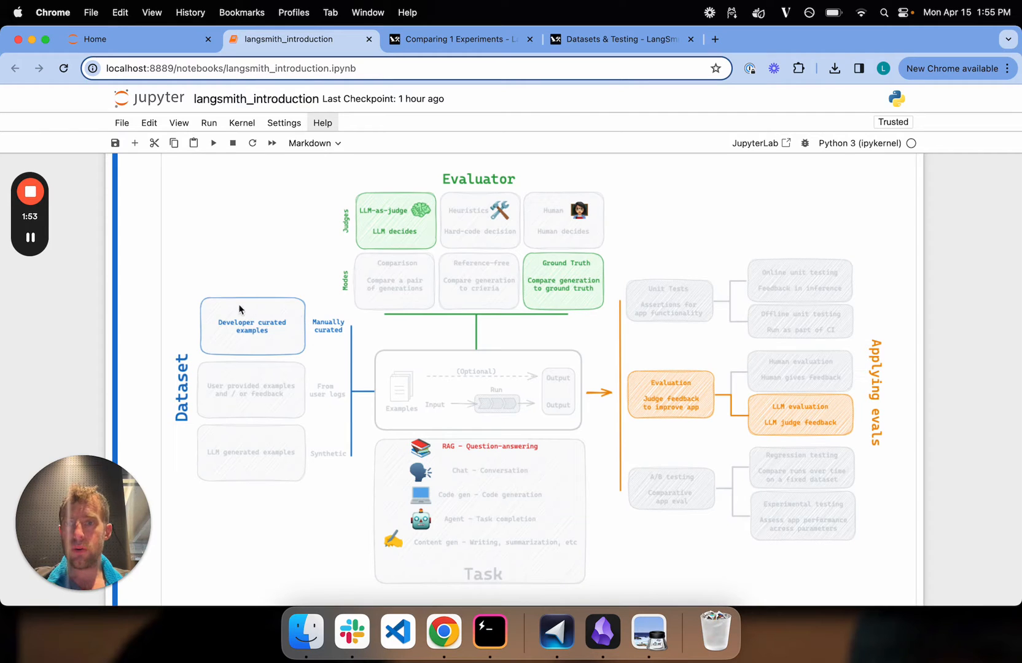
mouse_move(280, 352)
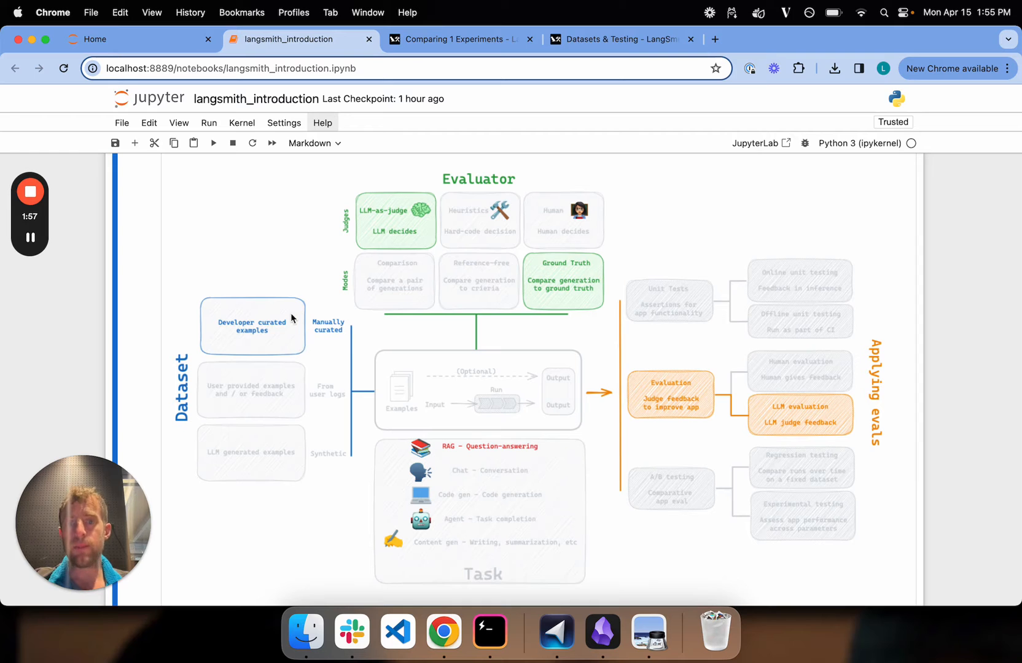
mouse_move(430, 193)
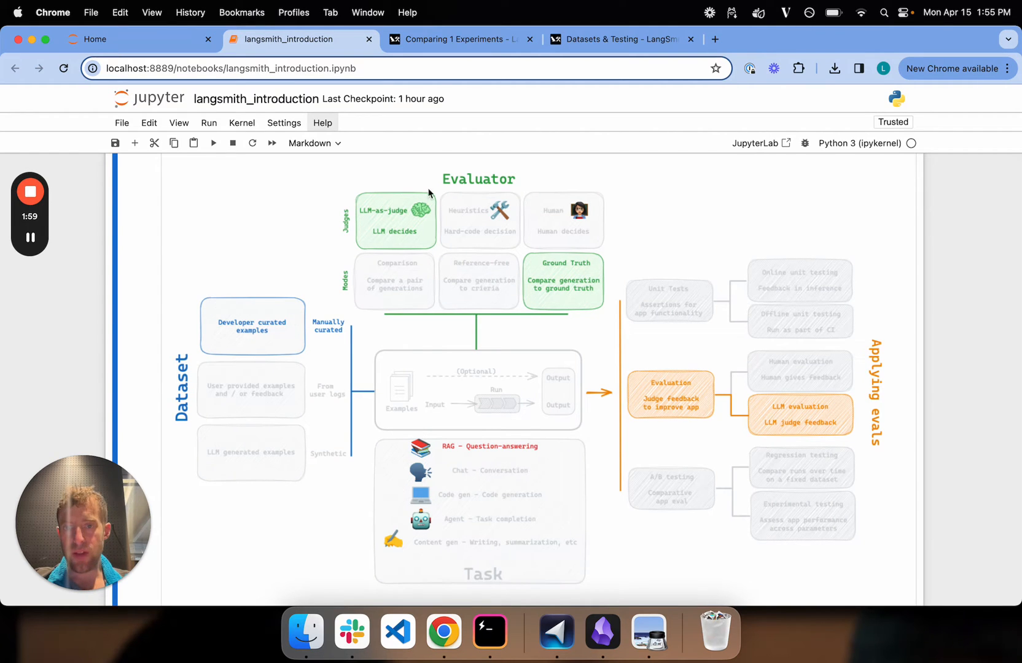
mouse_move(567, 274)
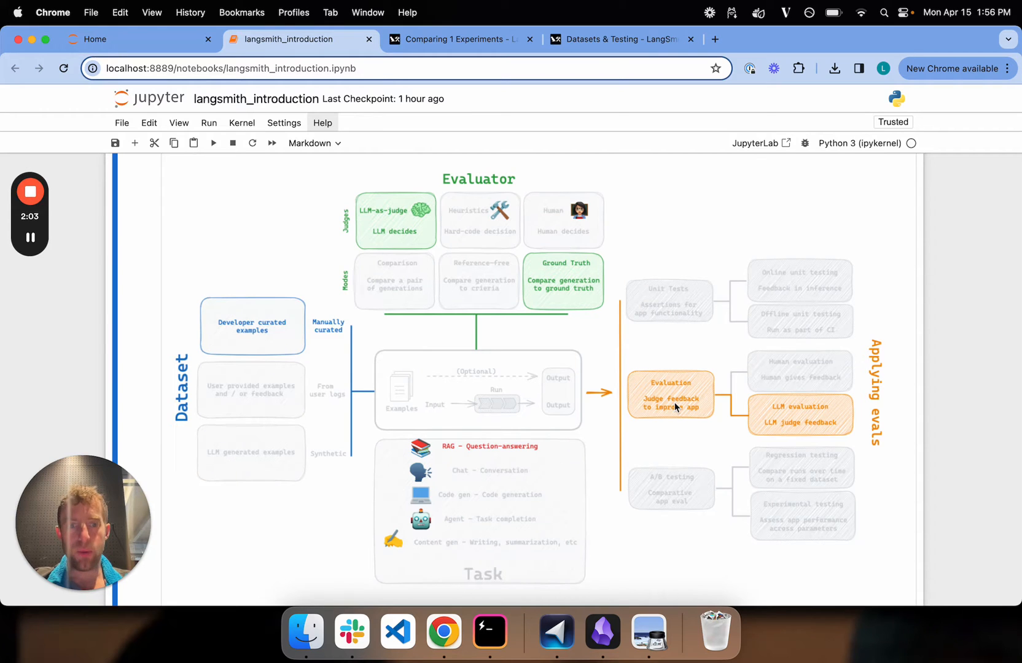
mouse_move(844, 427)
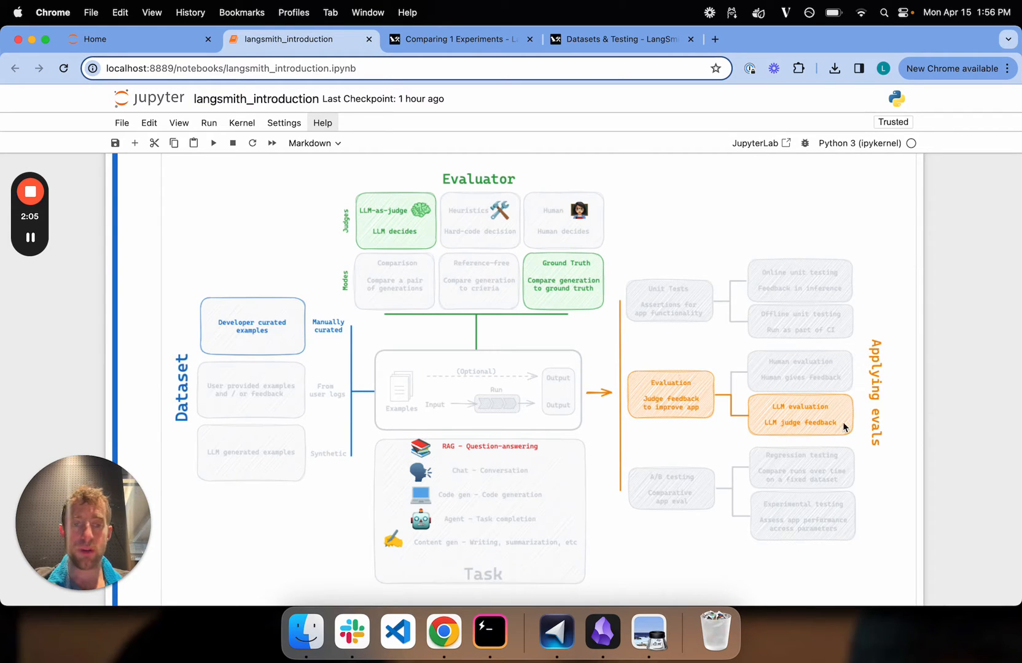
mouse_move(854, 425)
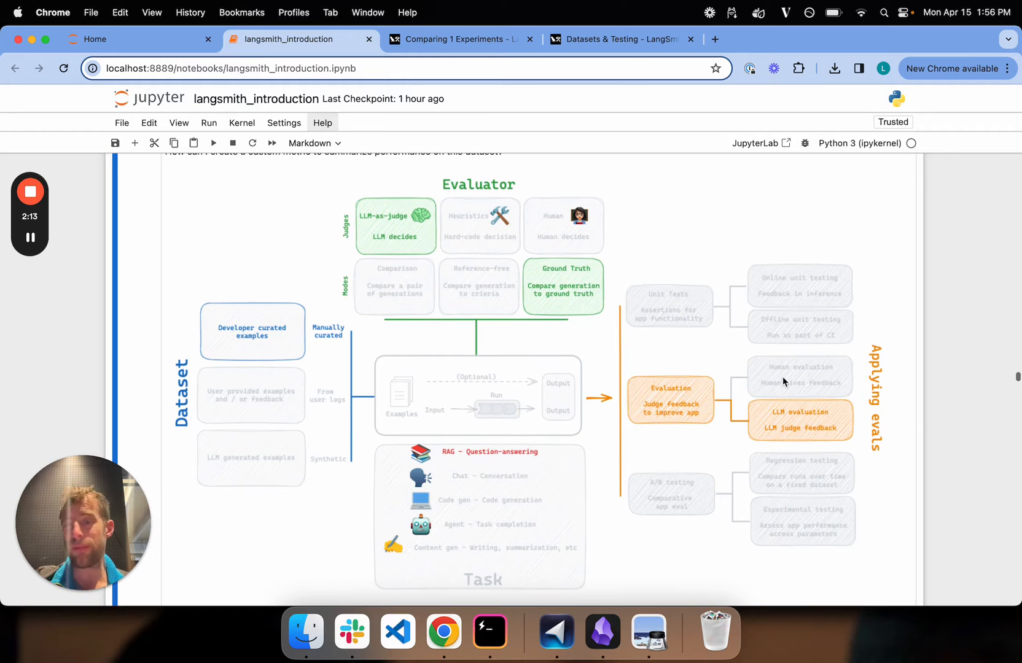
scroll(down, 3)
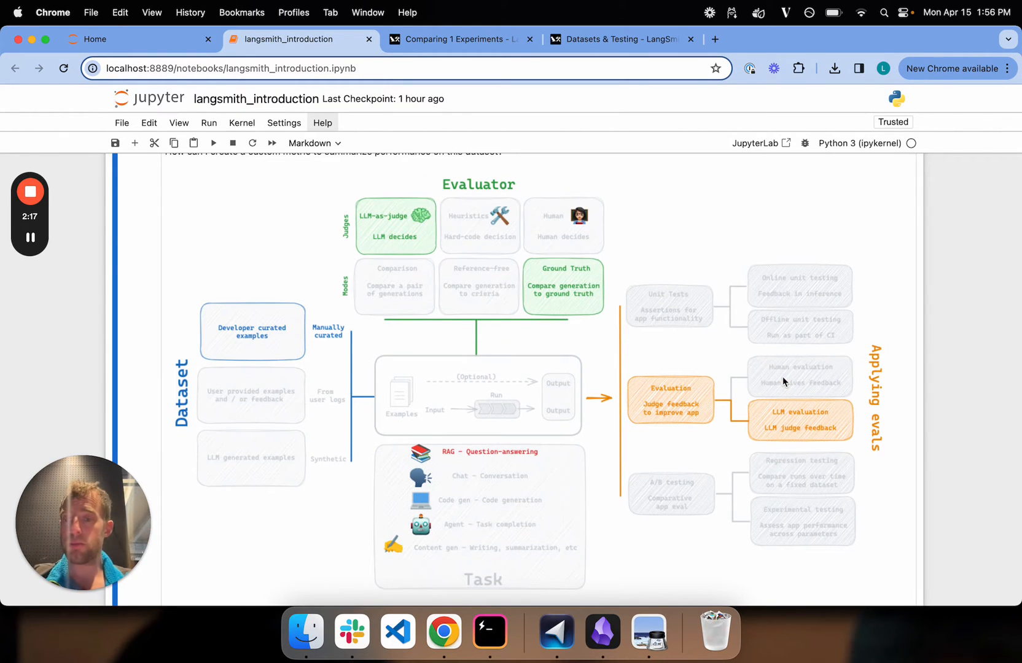
scroll(down, 3)
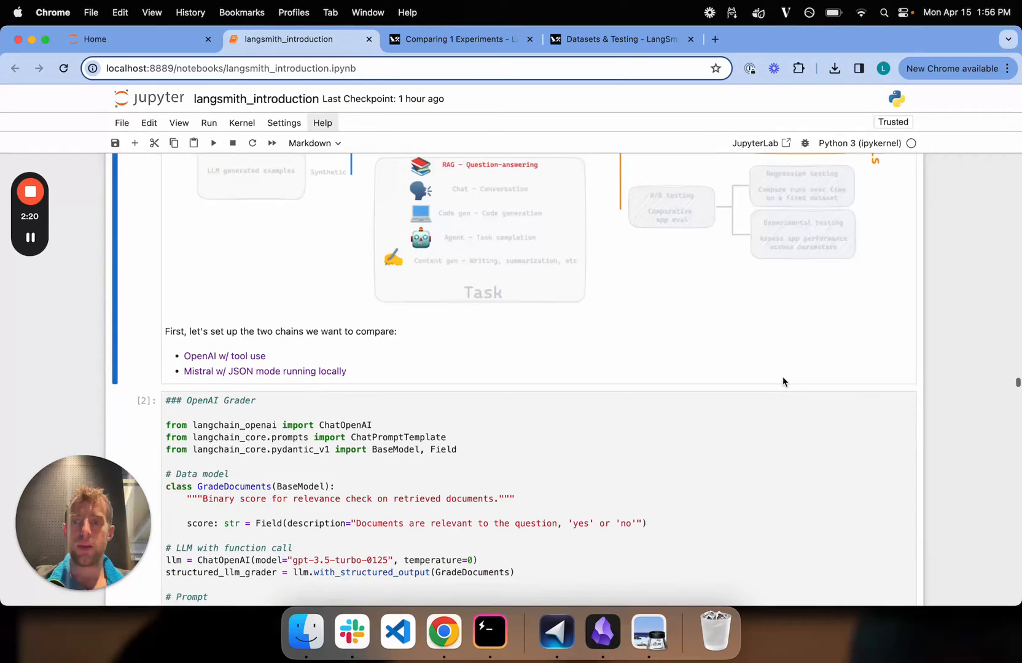
scroll(down, 3)
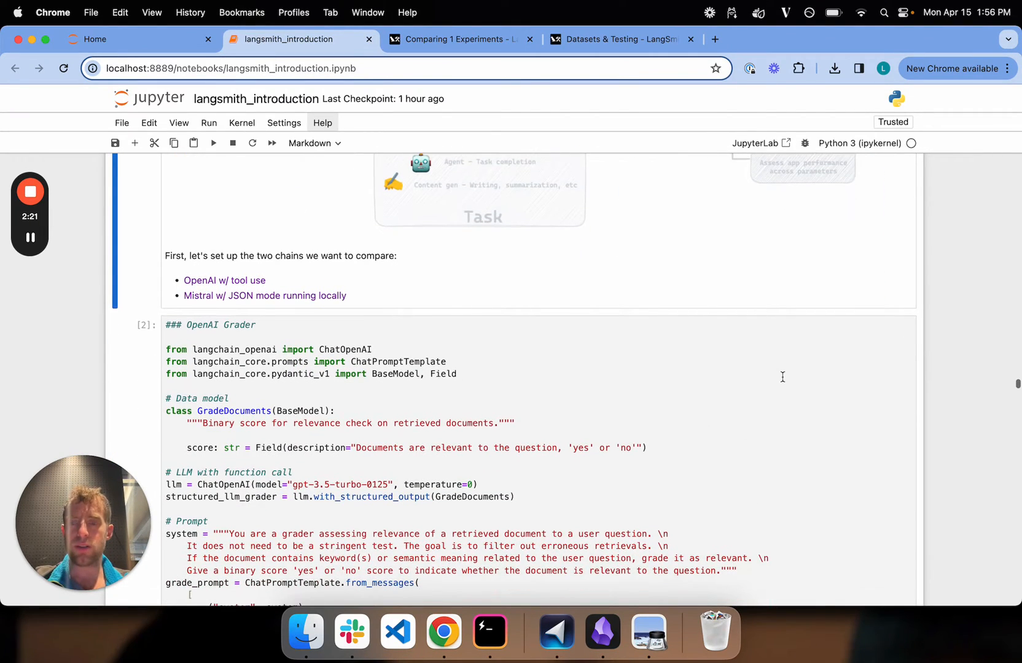
scroll(down, 3)
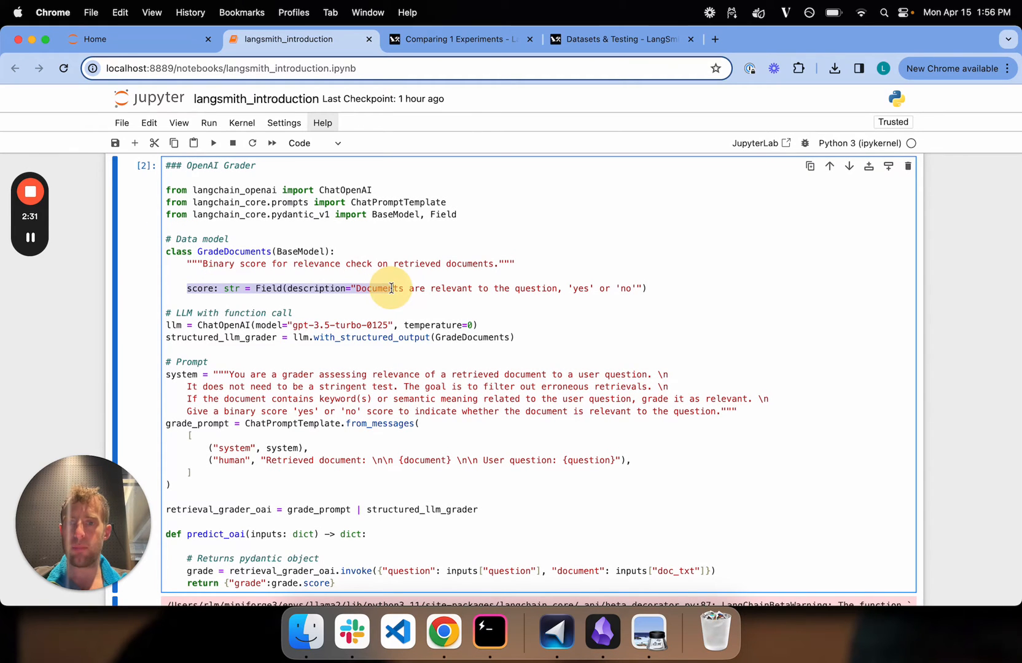
scroll(down, 3)
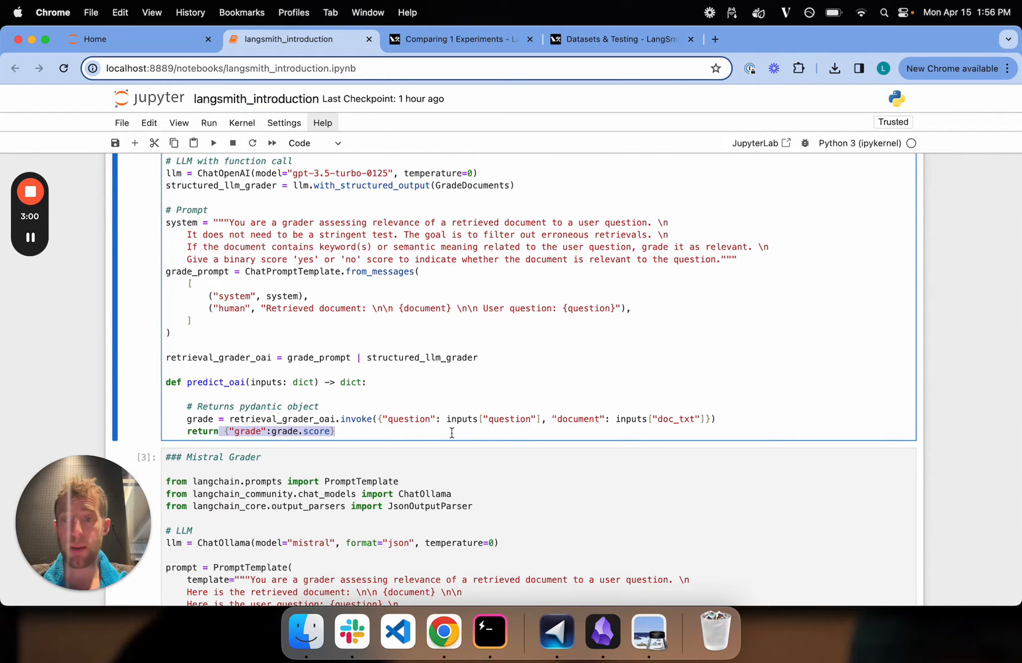
scroll(down, 3)
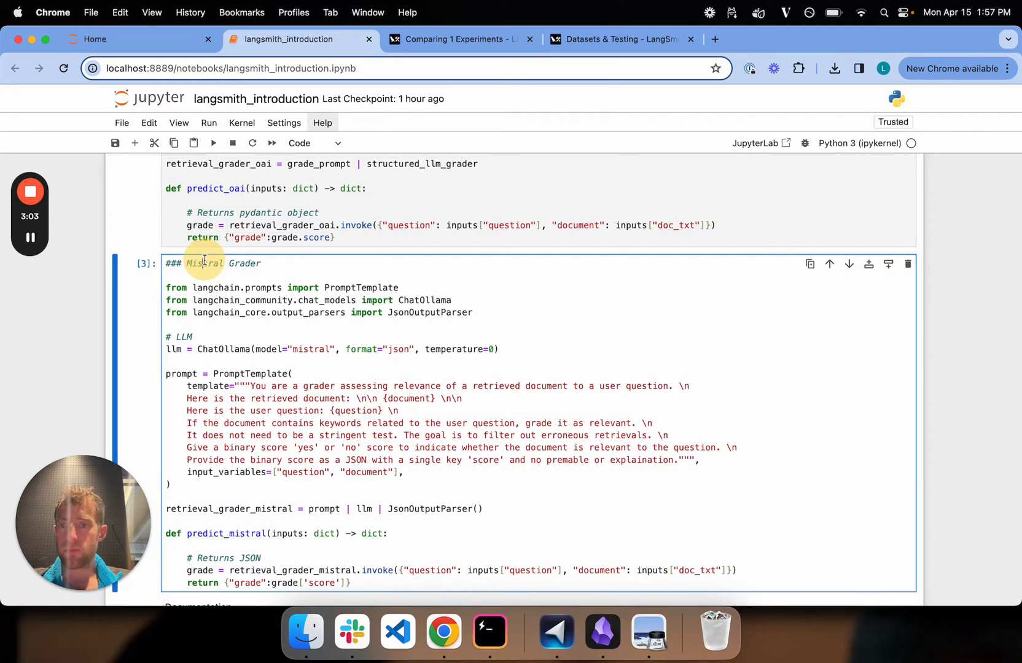
scroll(down, 3)
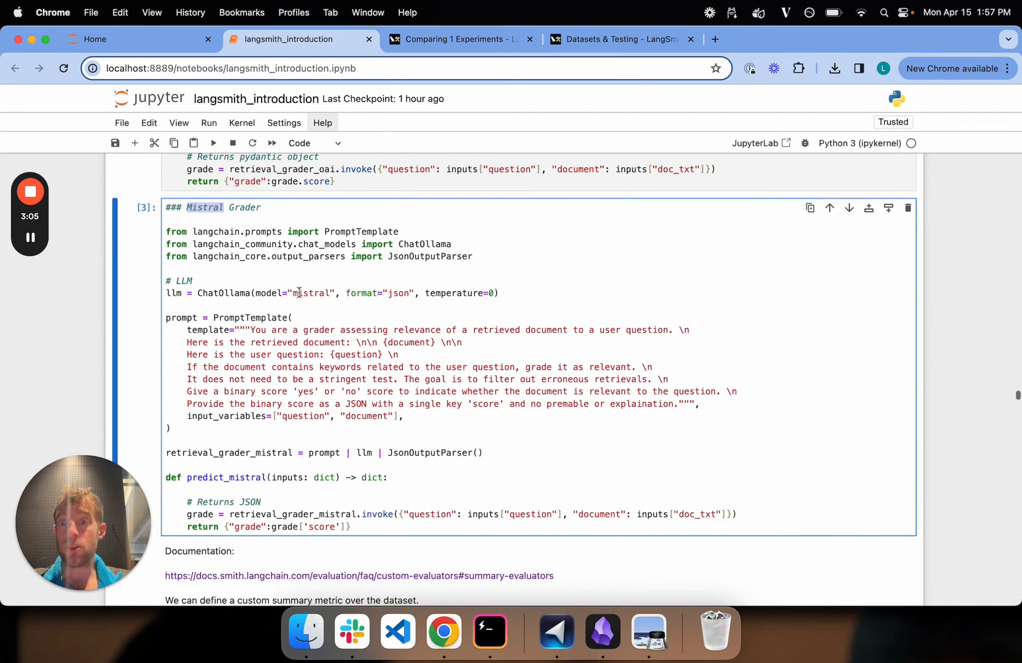
double_click(311, 293)
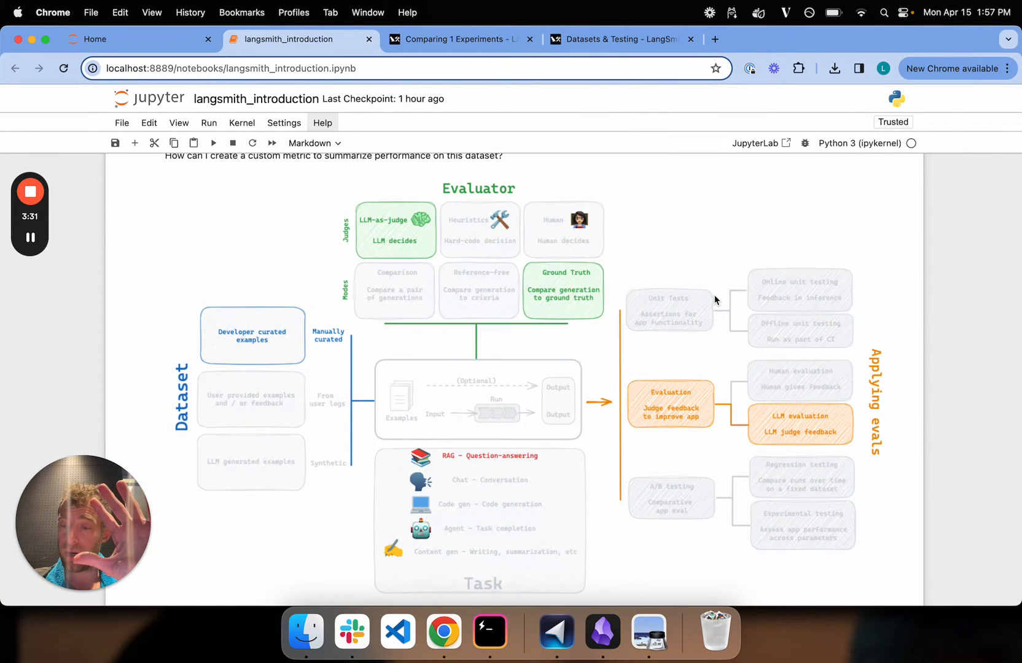
scroll(down, 3)
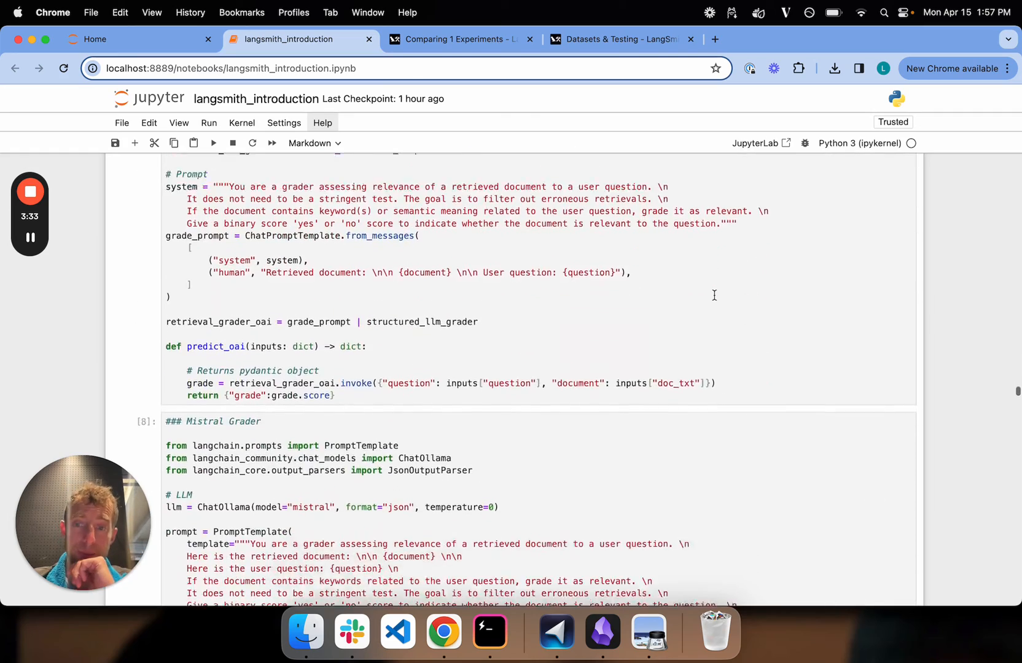
scroll(down, 3)
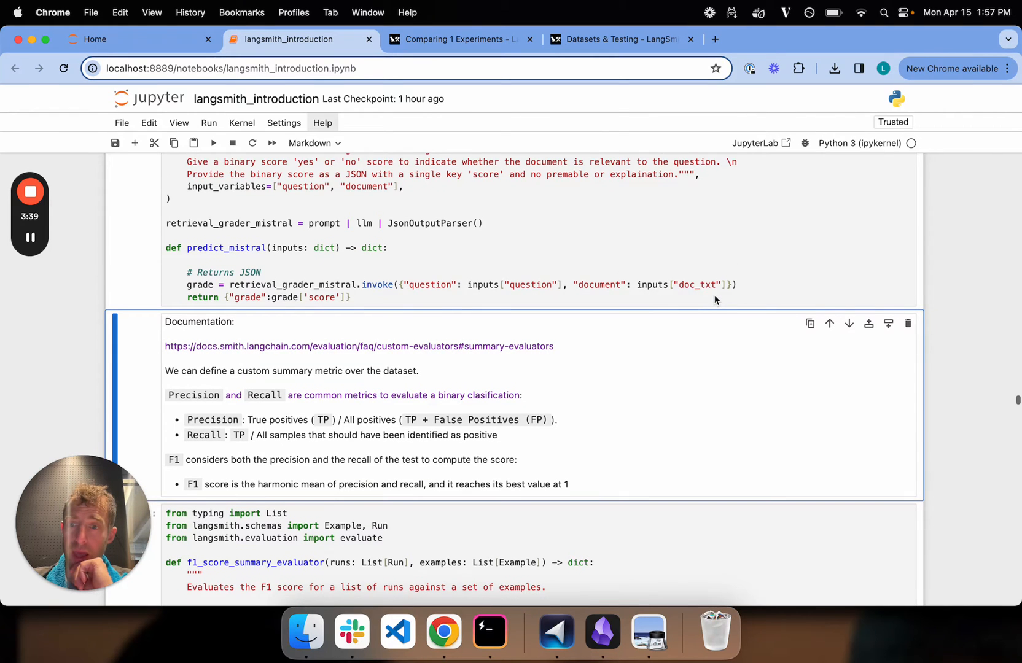
scroll(down, 3)
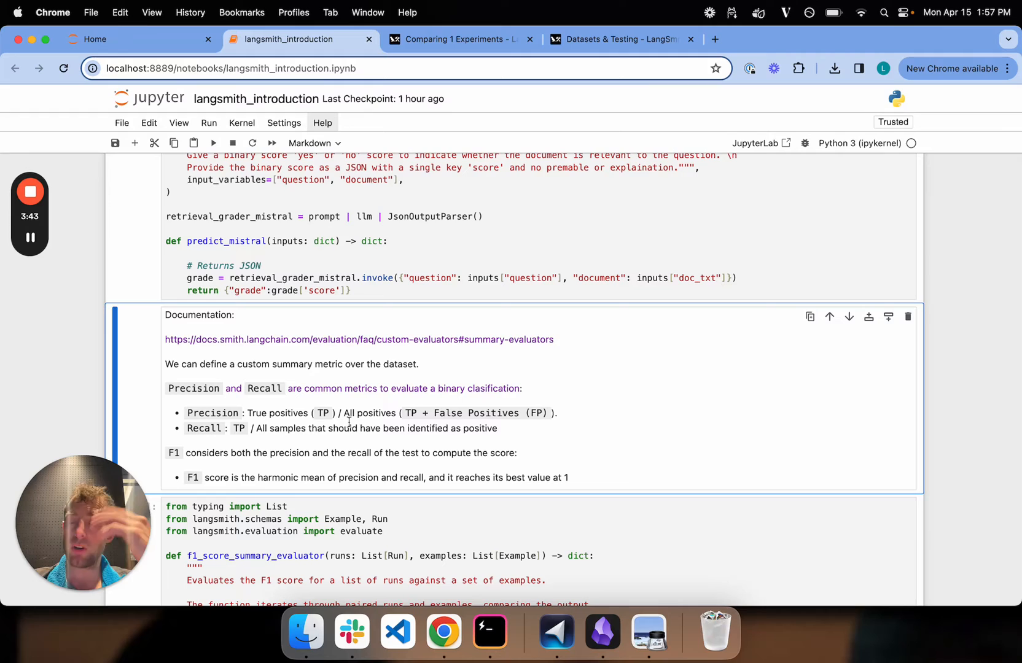
scroll(down, 3)
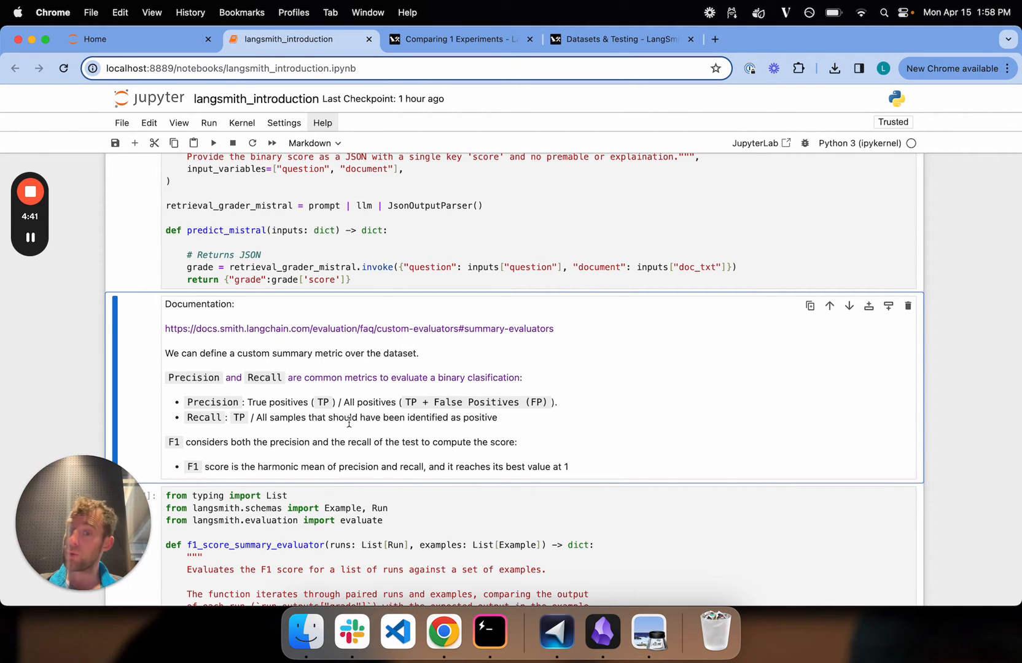
scroll(down, 3)
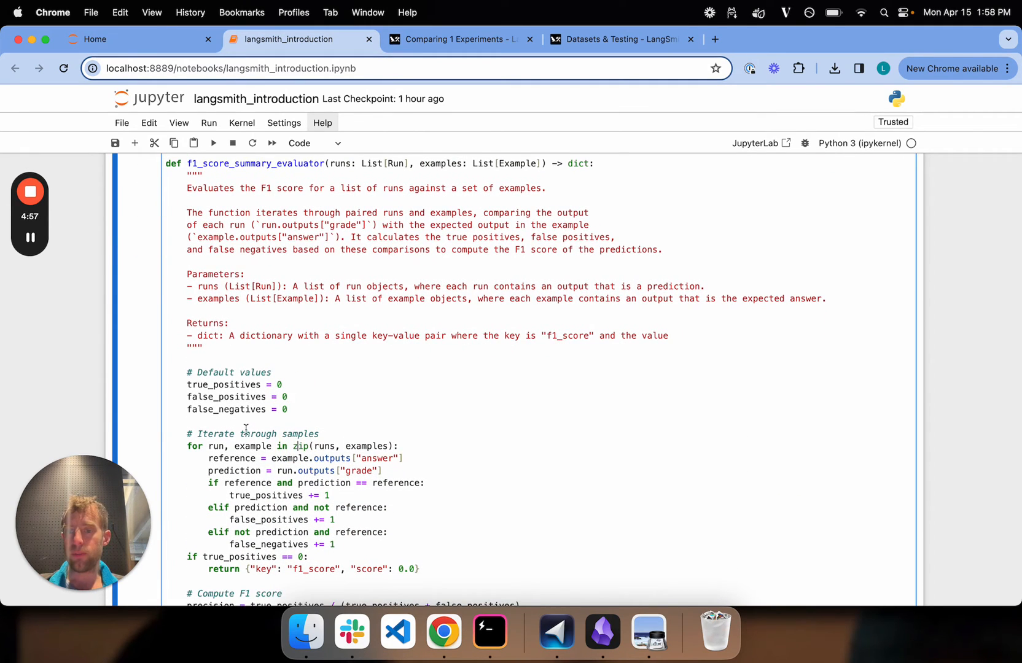
scroll(down, 3)
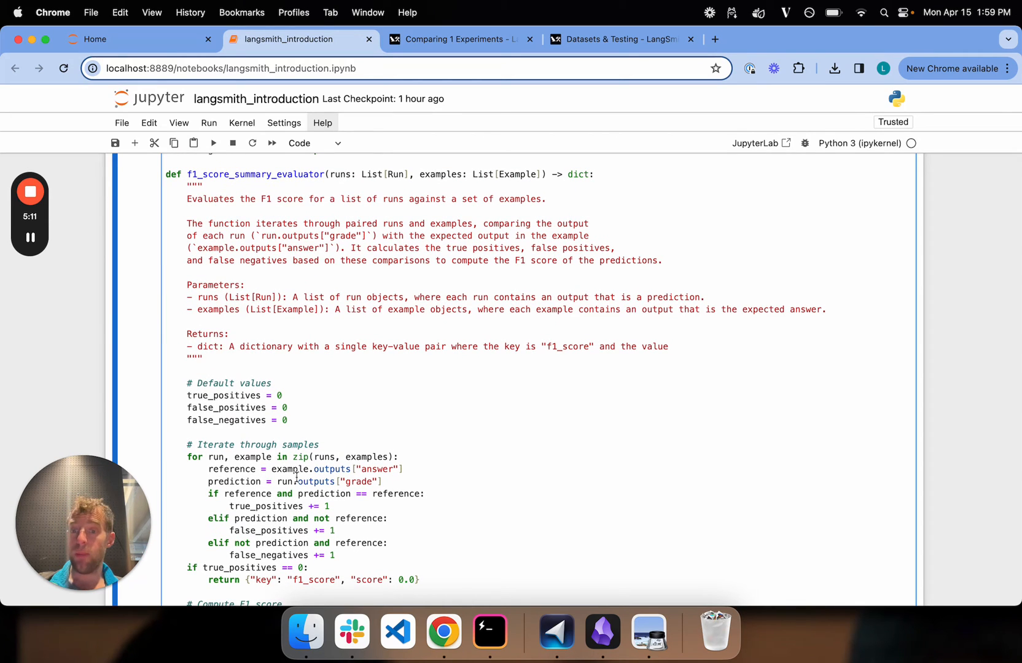
mouse_move(215, 463)
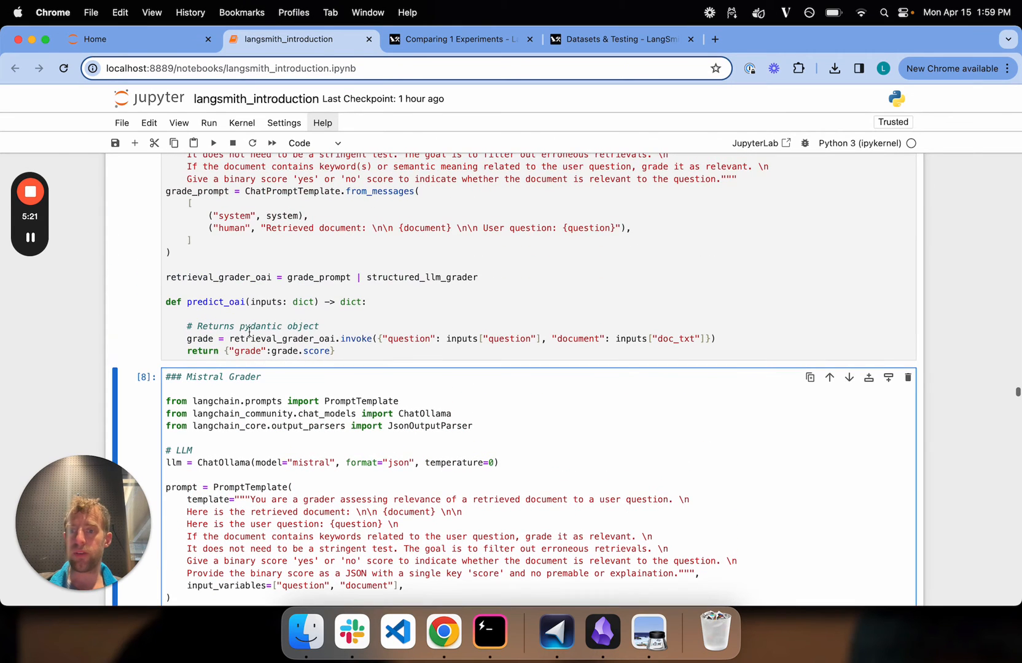
click(205, 302)
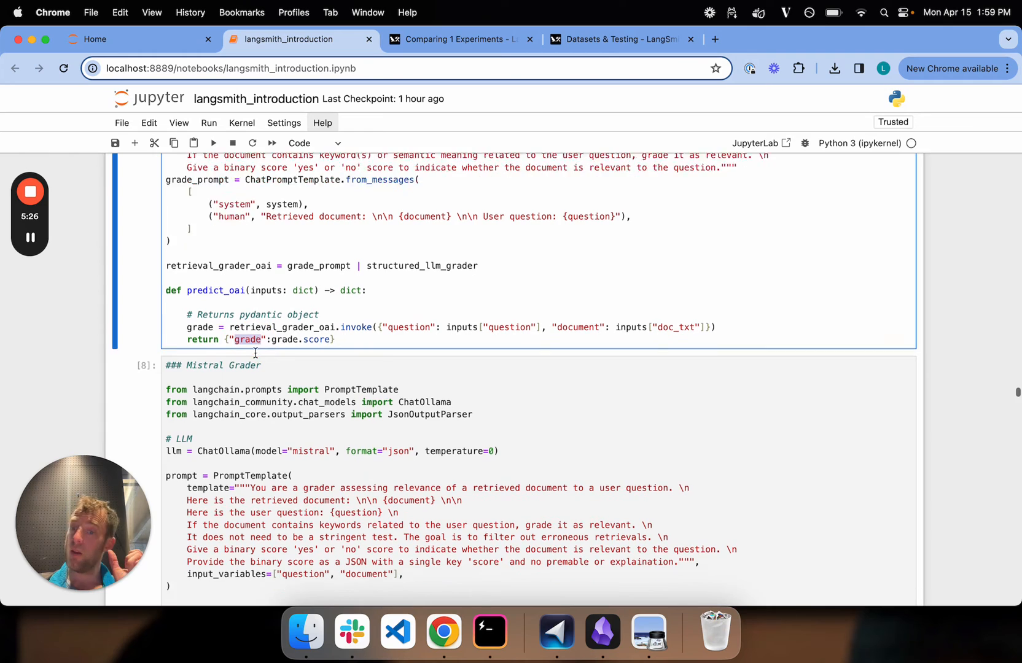
scroll(down, 3)
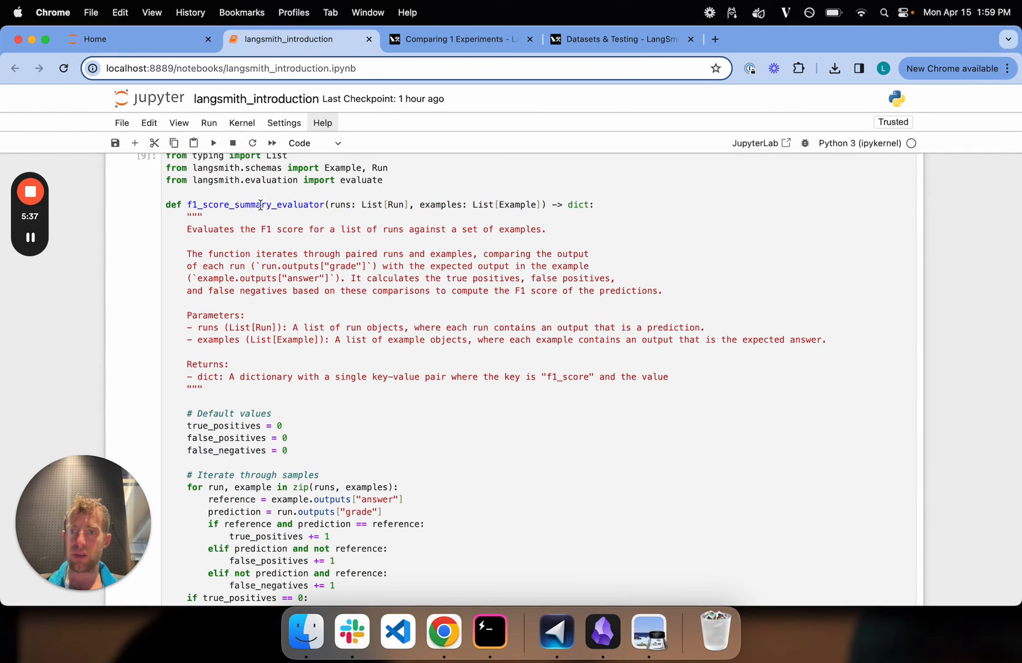
scroll(down, 3)
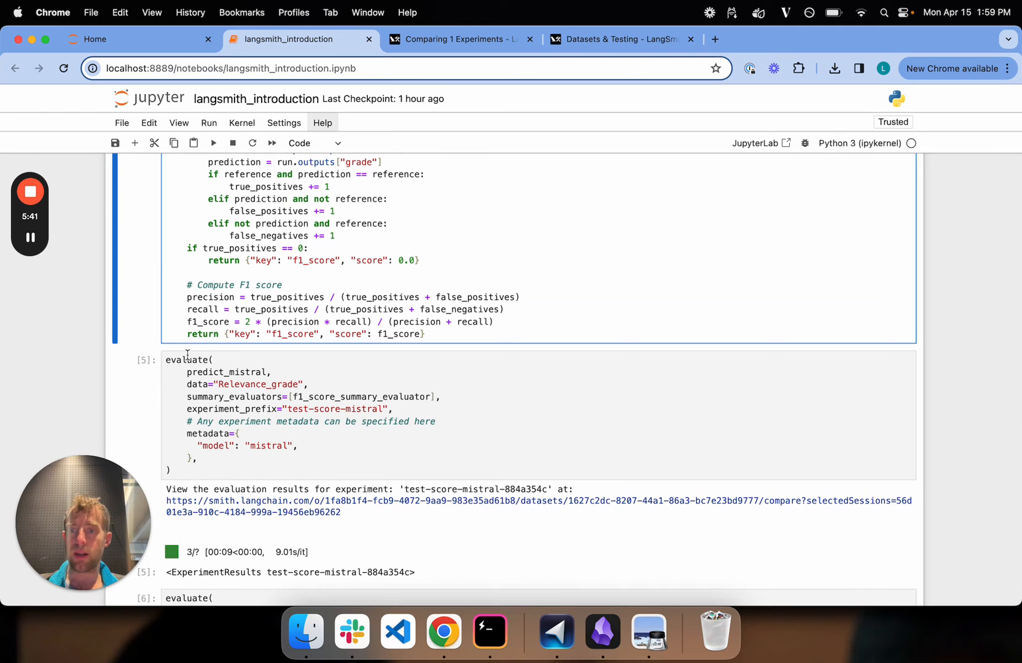
Rerun the predict_mistral F1 evaluation, start the predict_oai run, then view LangSmith datasets
double_click(186, 360)
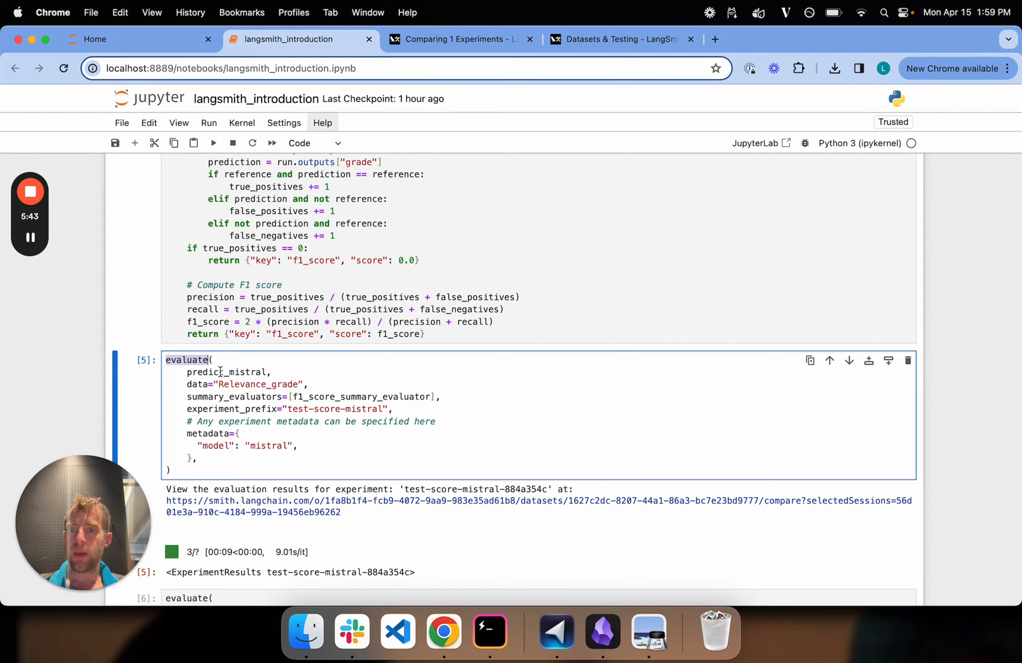
double_click(224, 372)
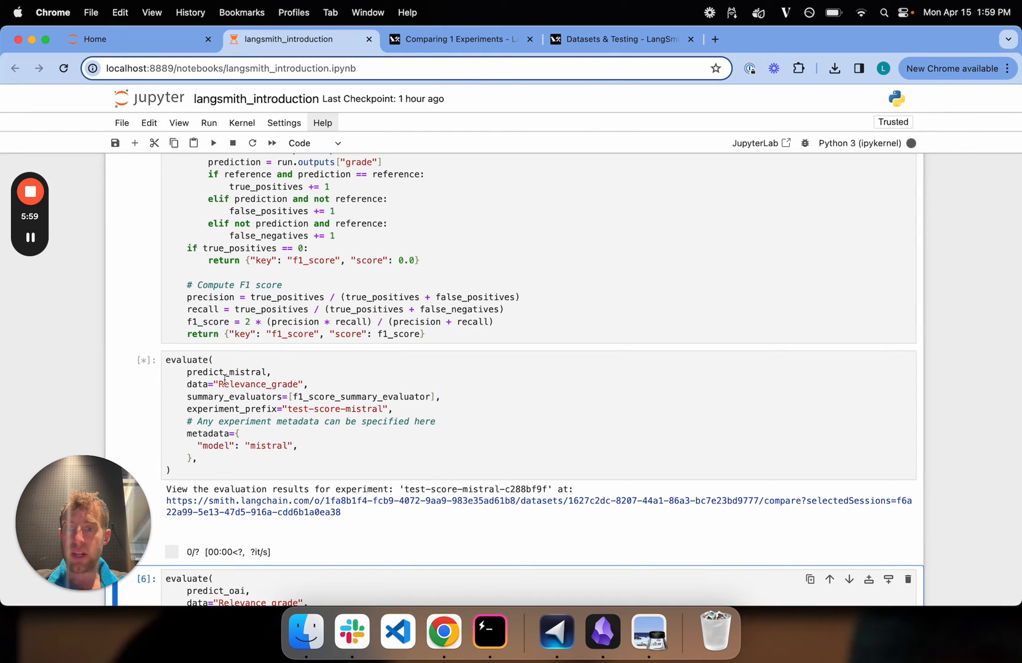
double_click(257, 385)
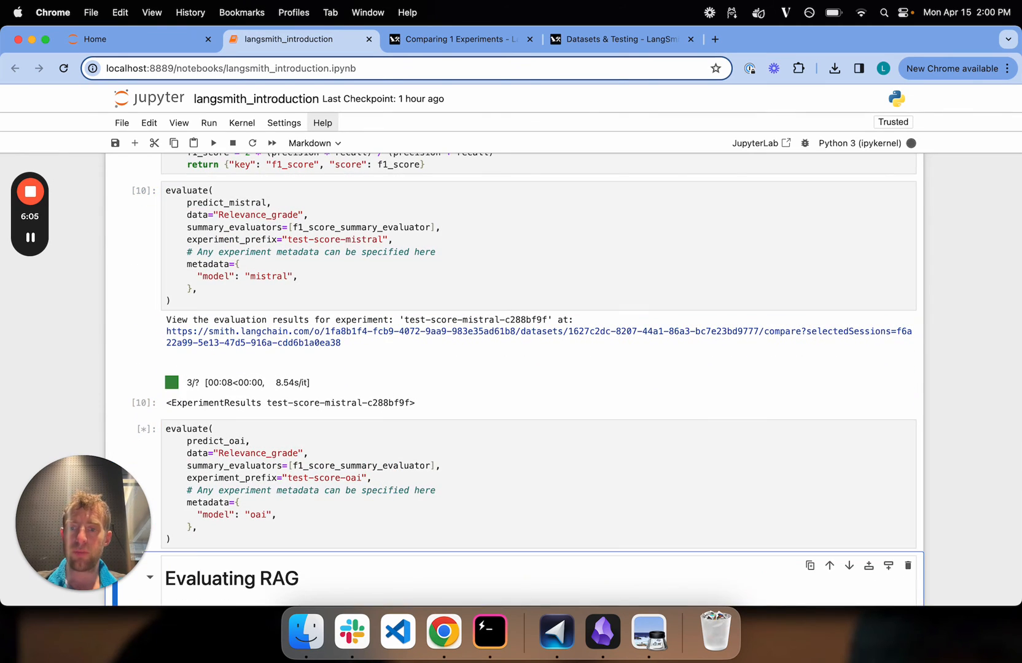
scroll(down, 3)
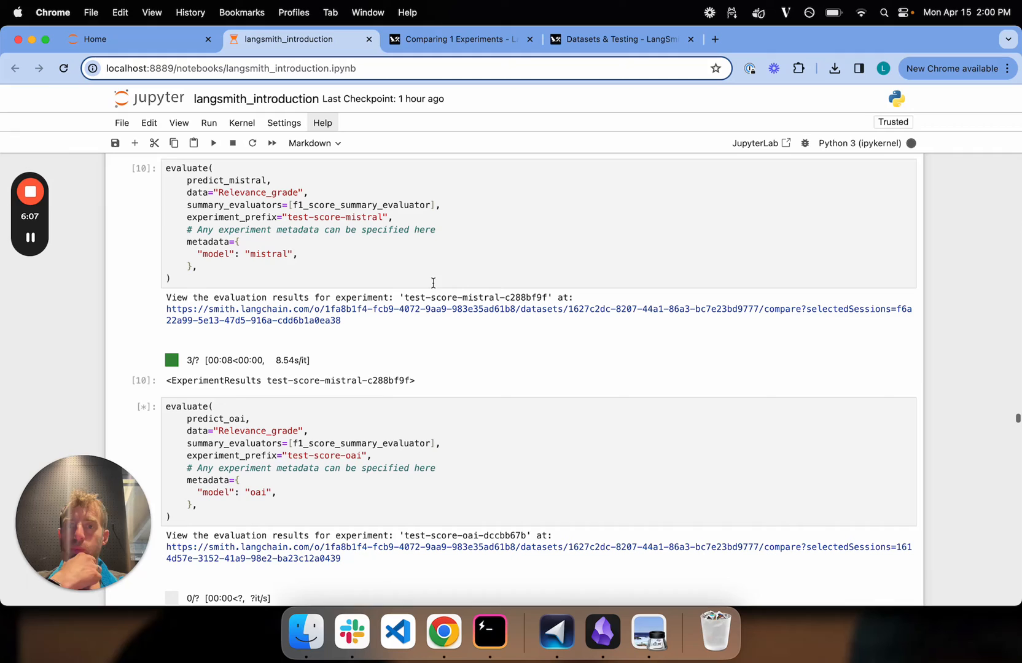
click(456, 38)
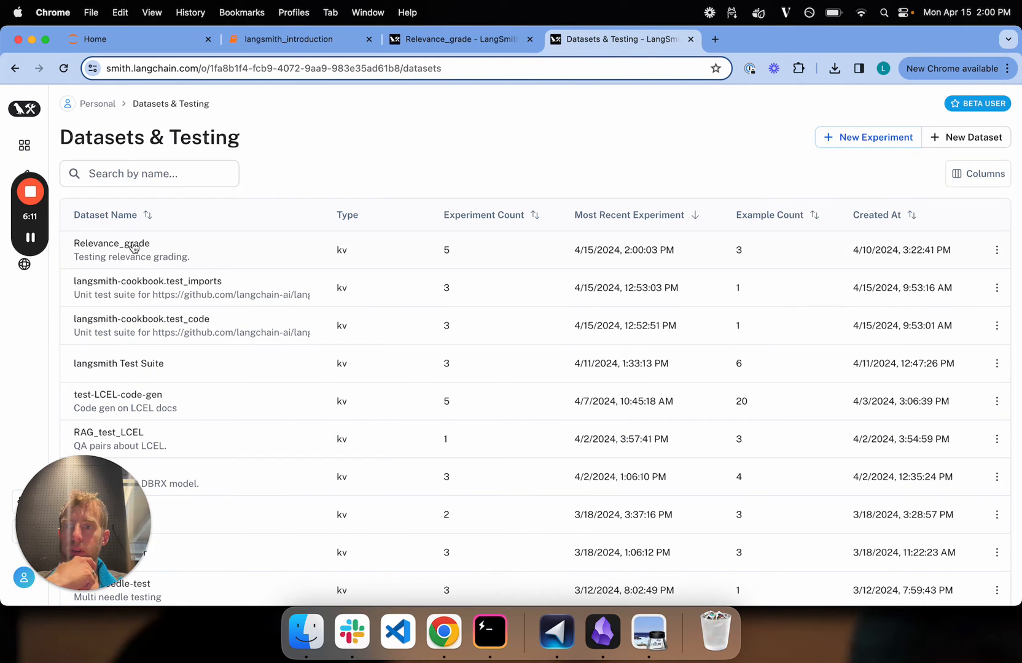
Open Relevance_grade's experiments and compare test-score-oai-dccbb67b with test-score-mistral-c288bf9f
click(112, 243)
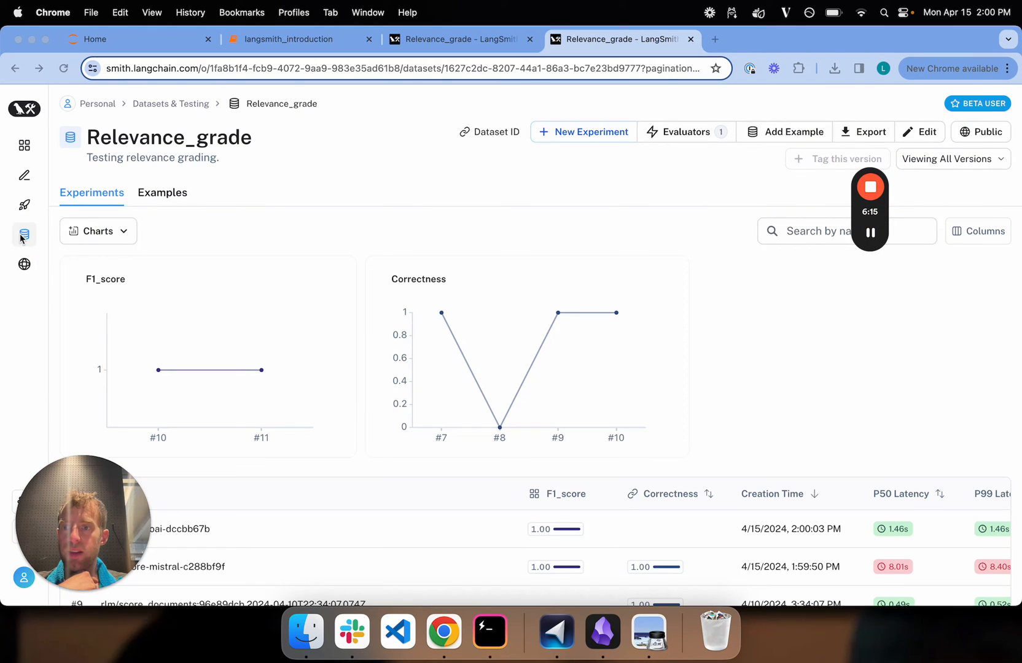
mouse_move(312, 277)
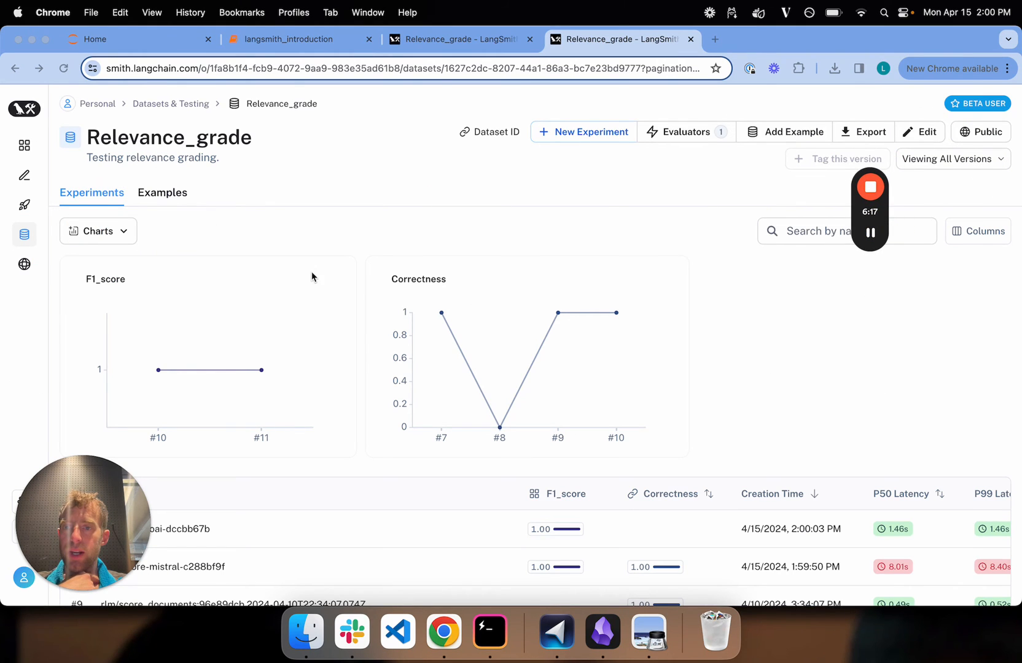
scroll(down, 3)
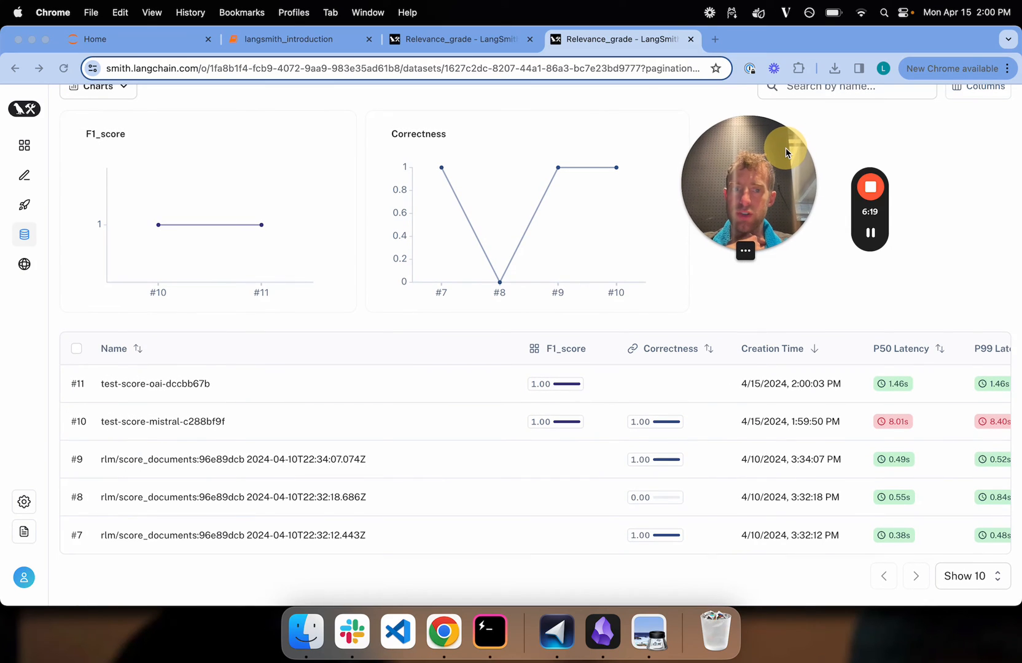
mouse_move(245, 413)
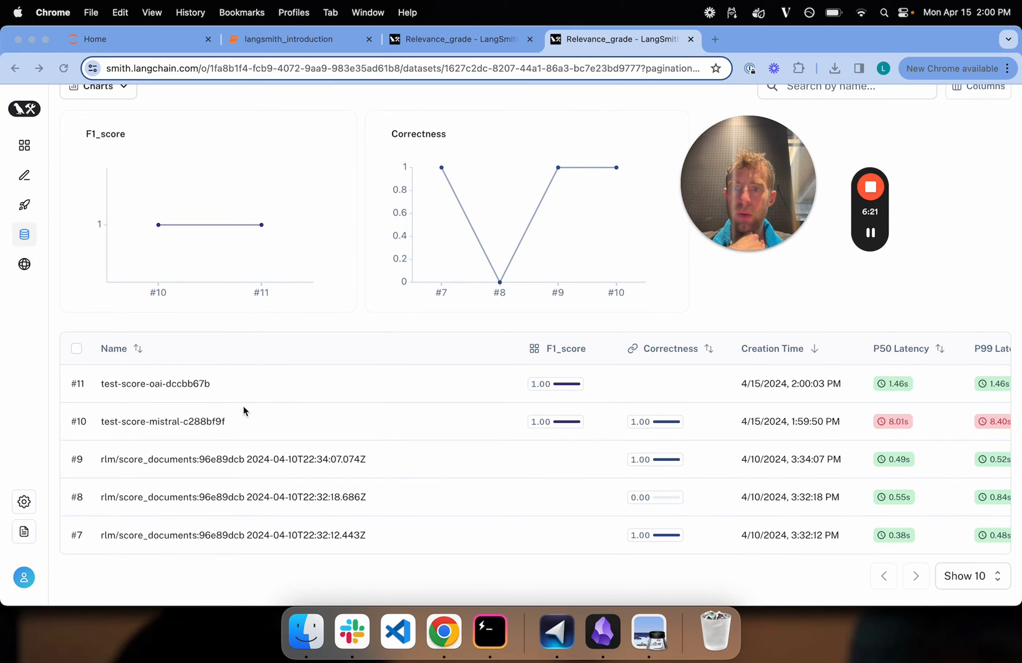
mouse_move(133, 437)
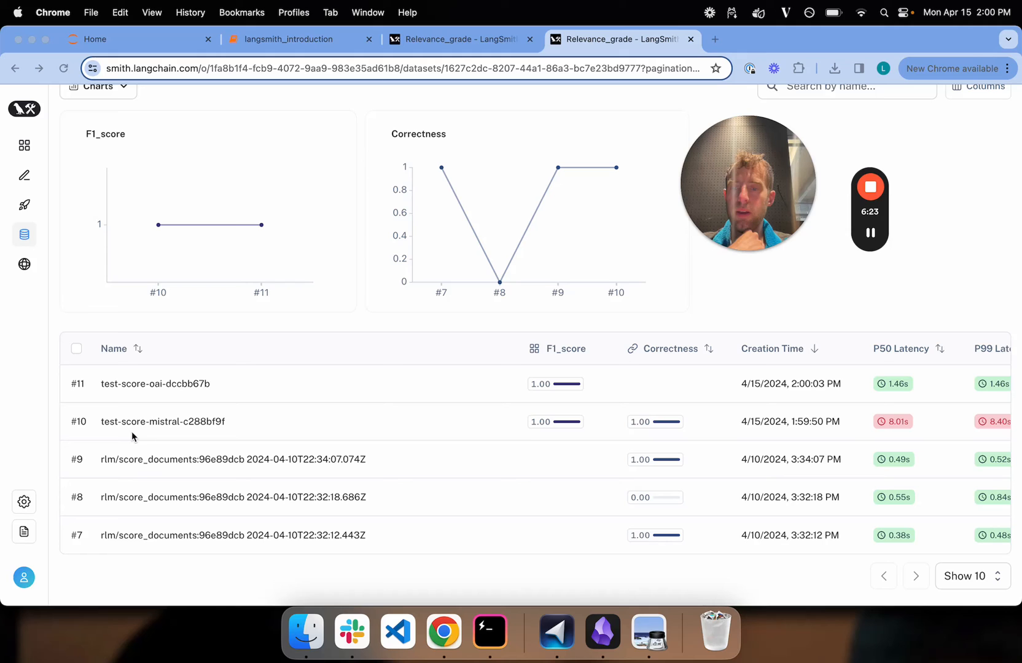
click(289, 39)
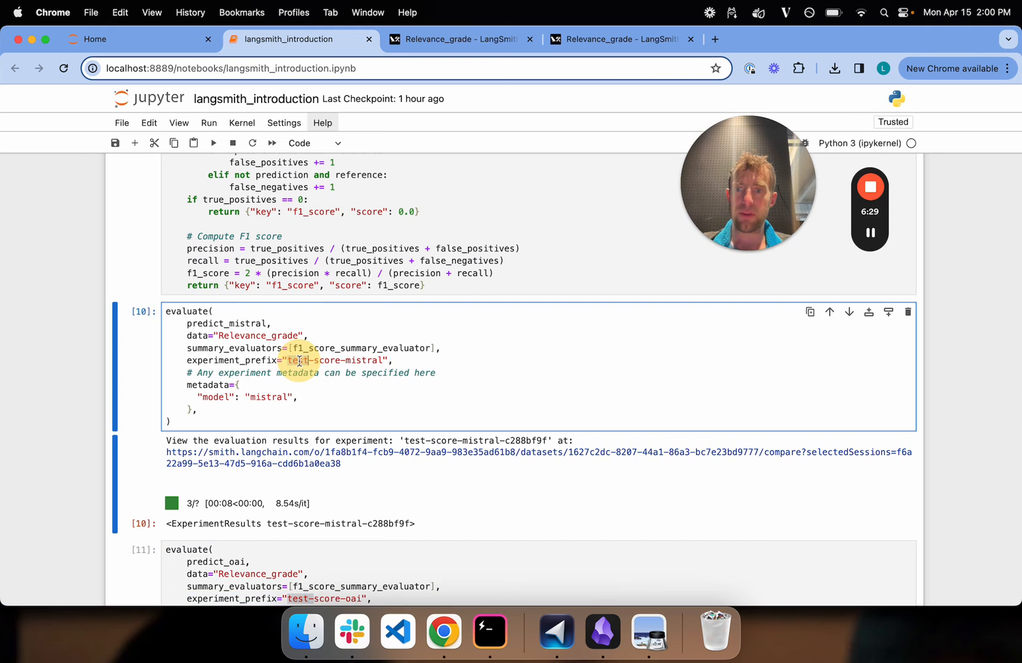
click(457, 39)
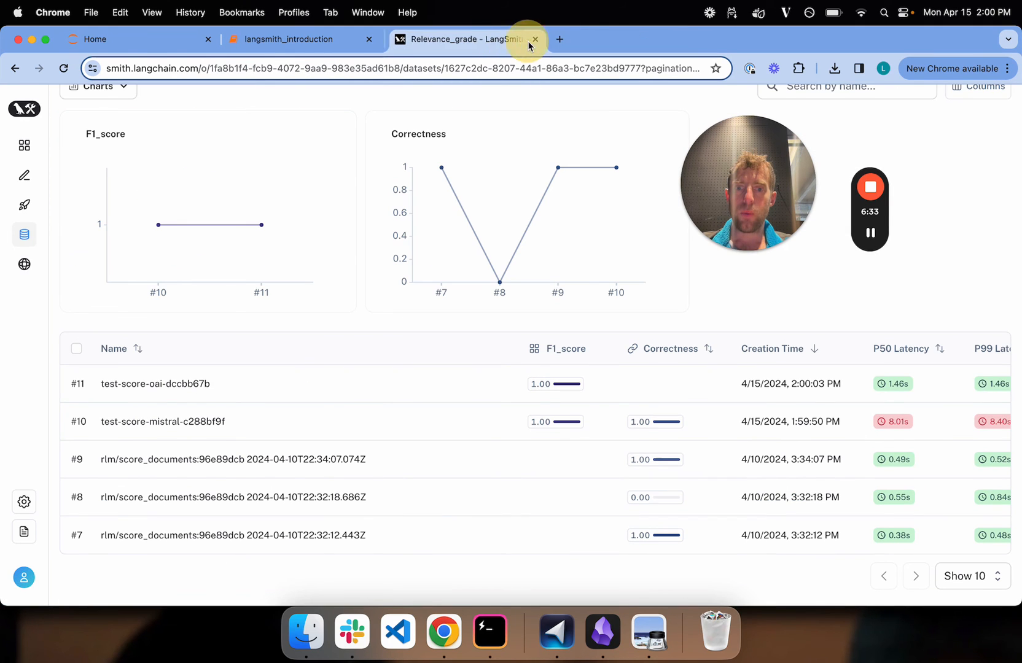
mouse_move(561, 342)
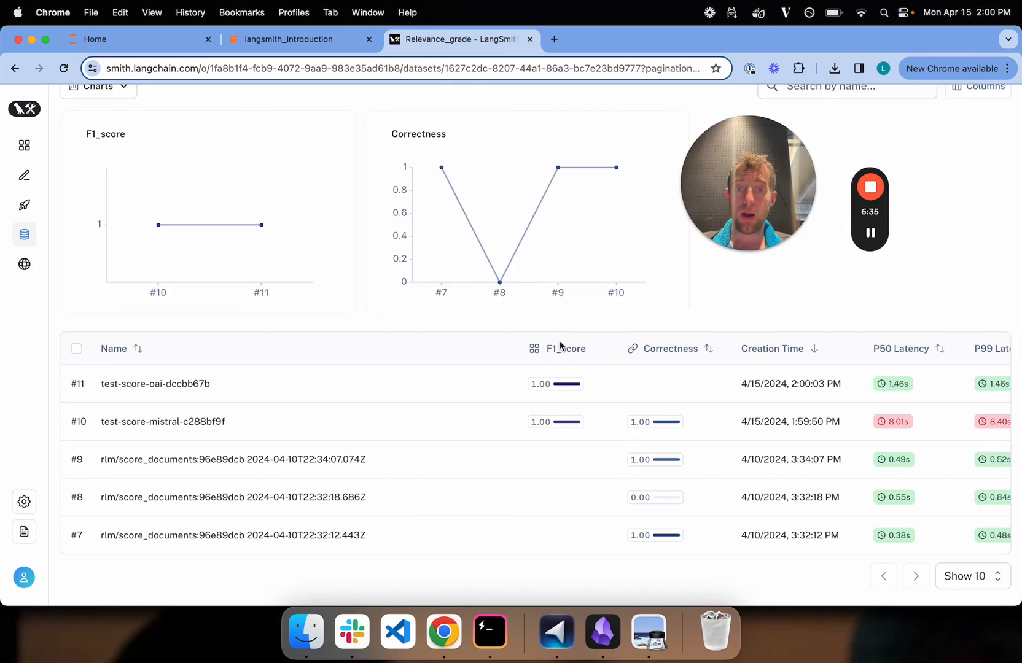
mouse_move(279, 389)
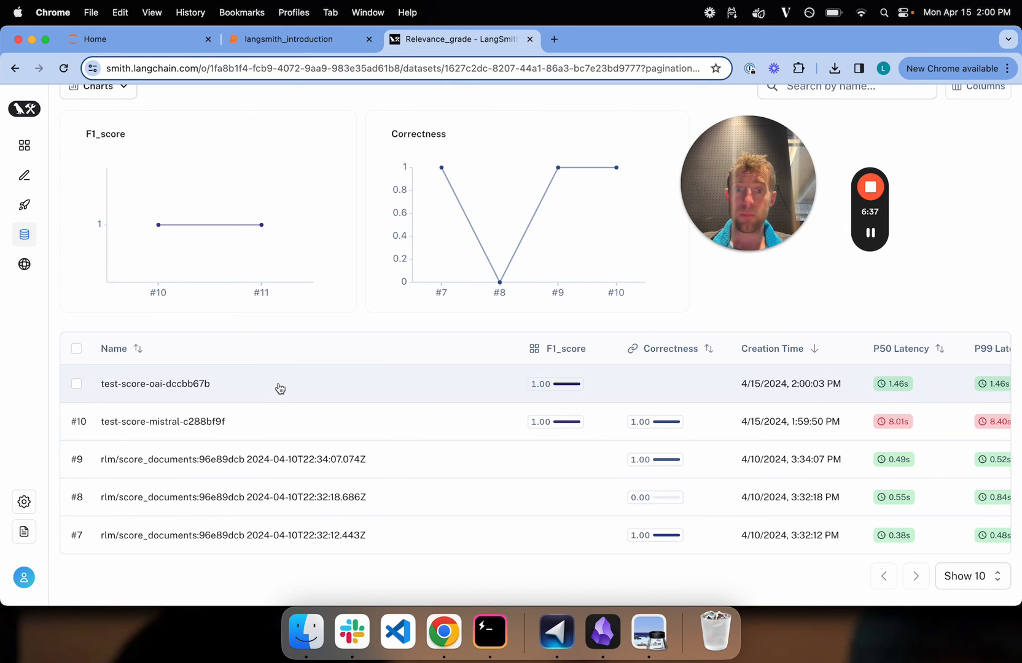
click(156, 384)
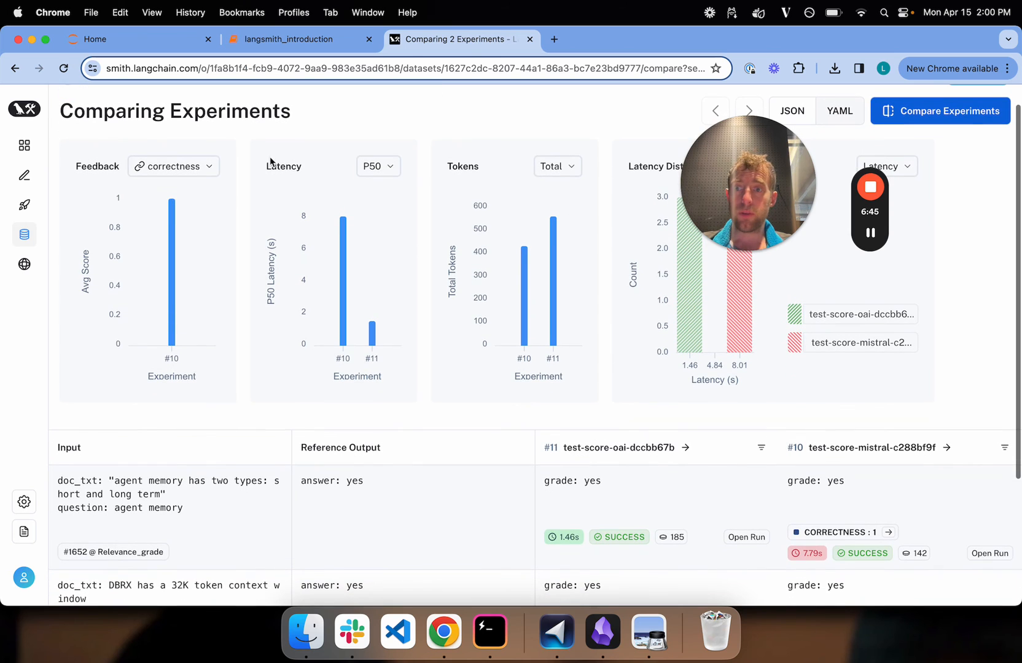
Chart f1_score instead of correctness and scroll through both experiments' example rows
click(174, 166)
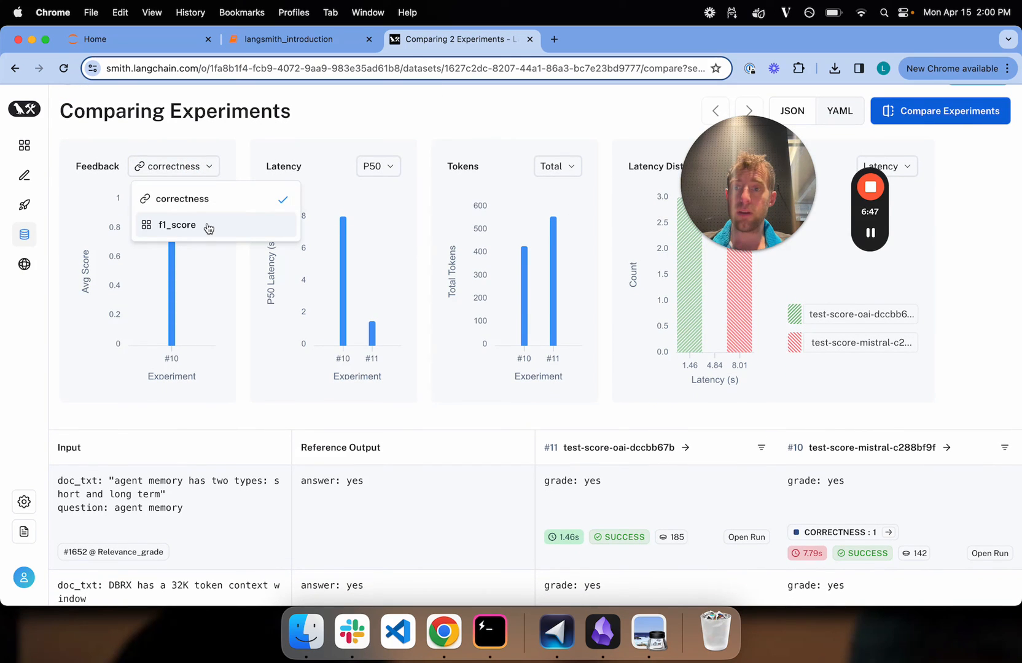
click(177, 225)
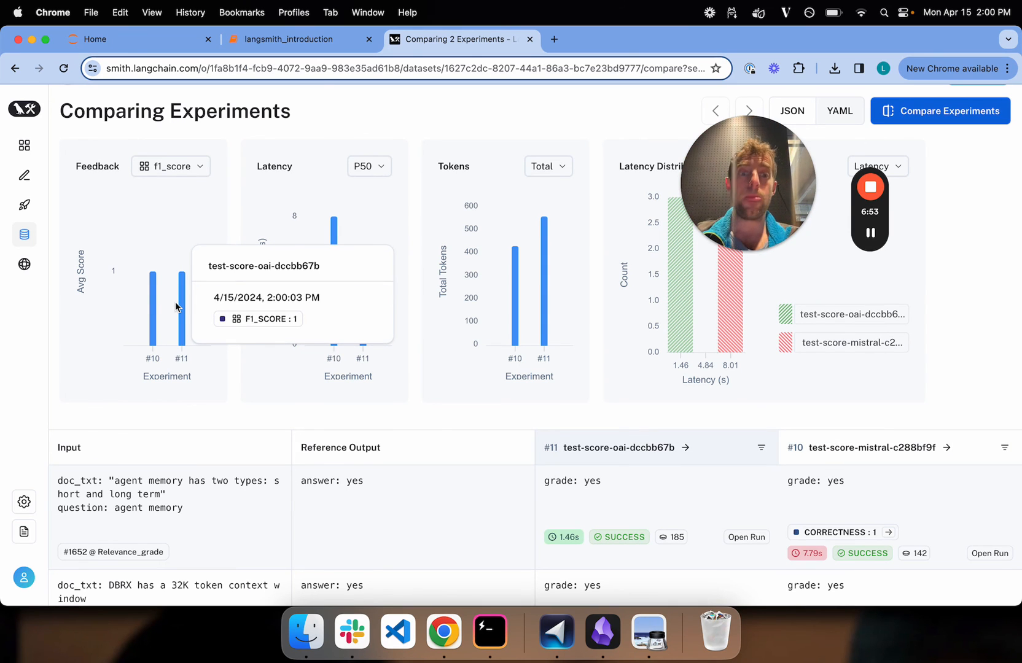
scroll(down, 3)
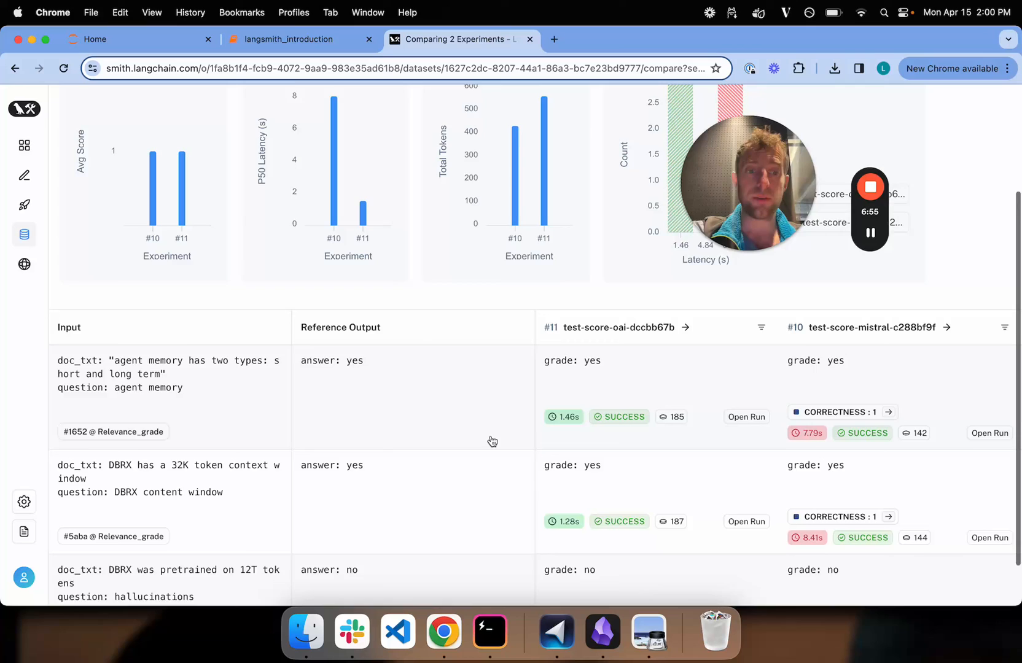
scroll(down, 3)
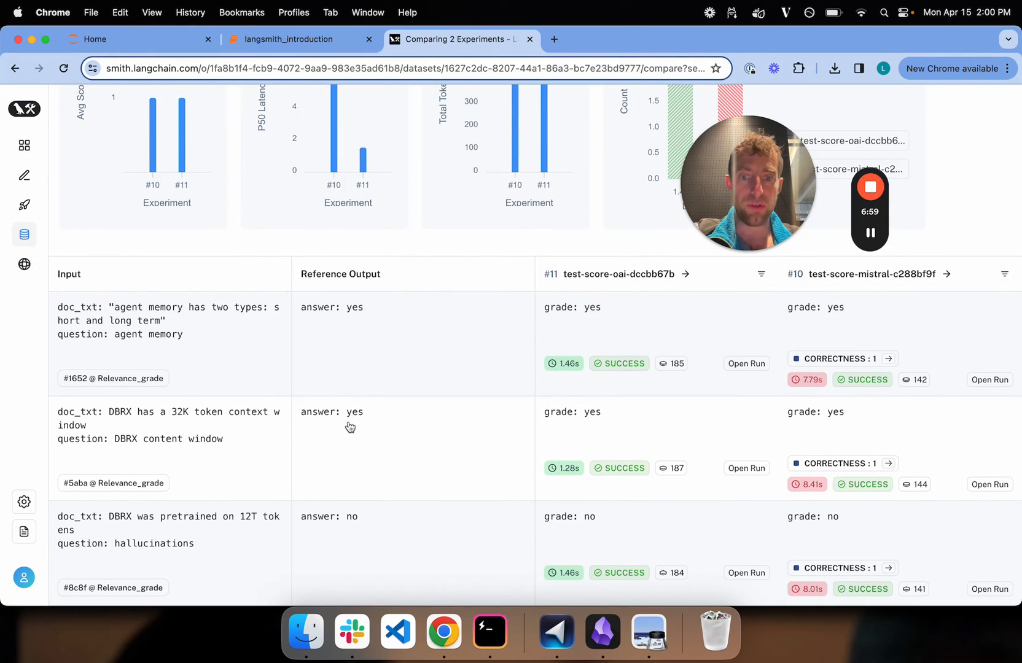
mouse_move(616, 473)
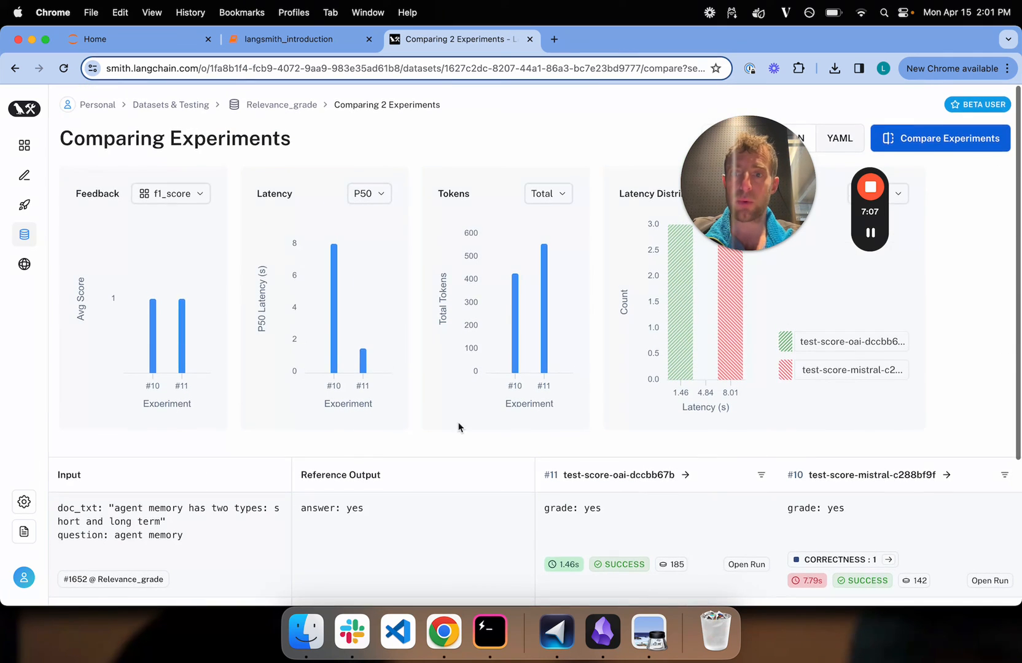
scroll(down, 3)
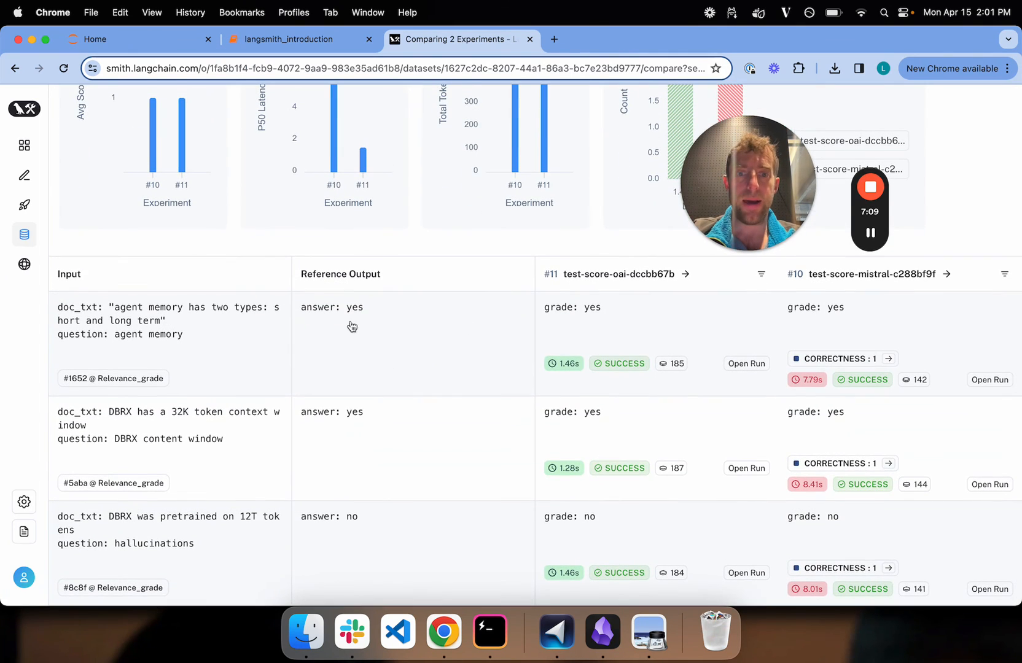
mouse_move(642, 322)
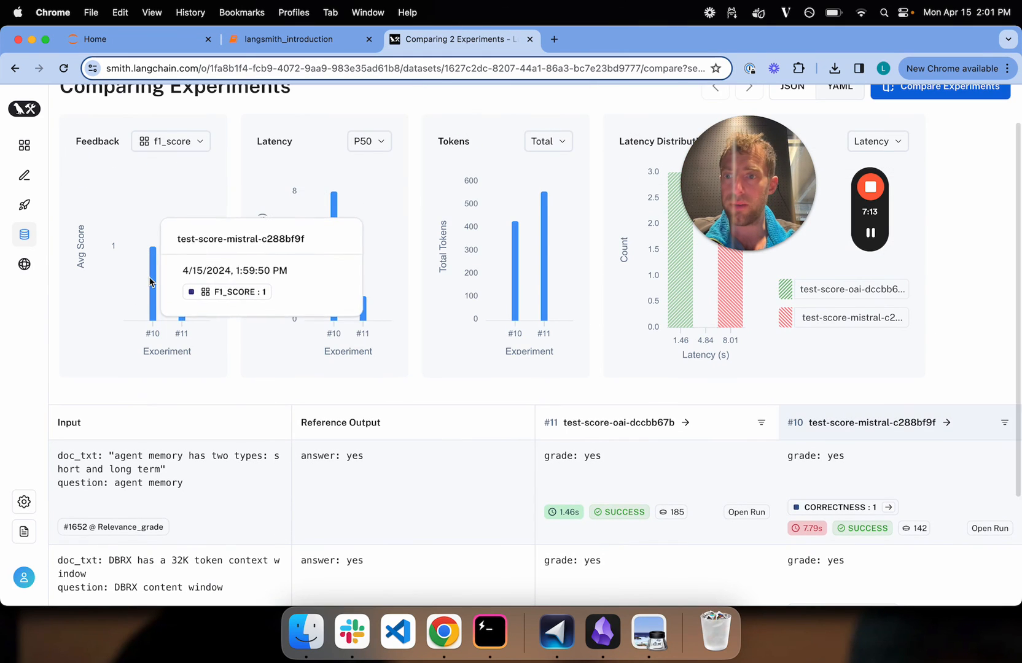
scroll(down, 3)
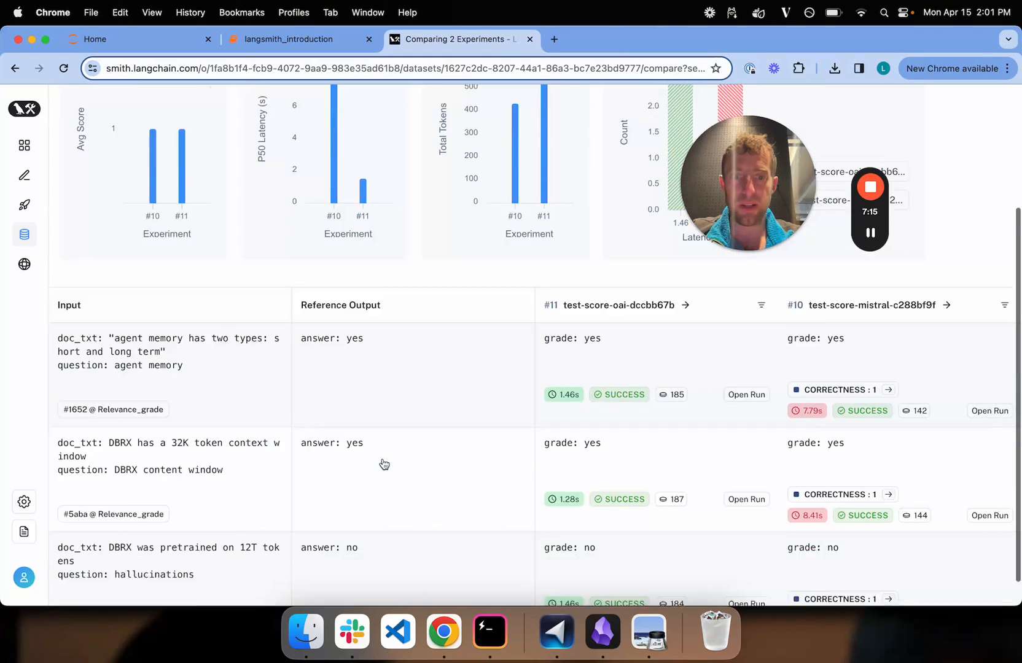
scroll(down, 3)
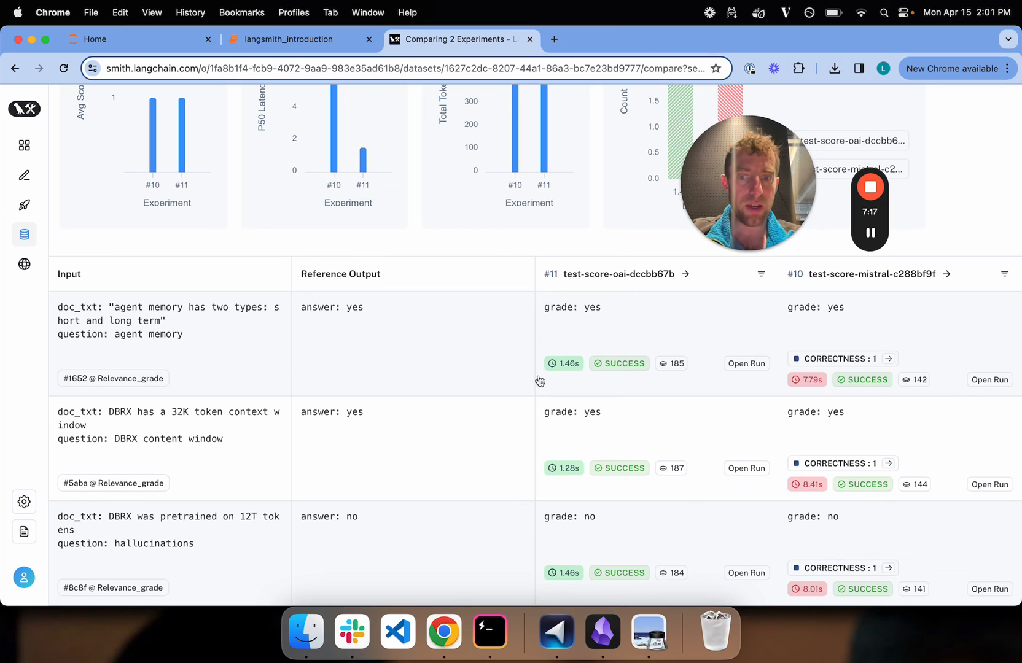